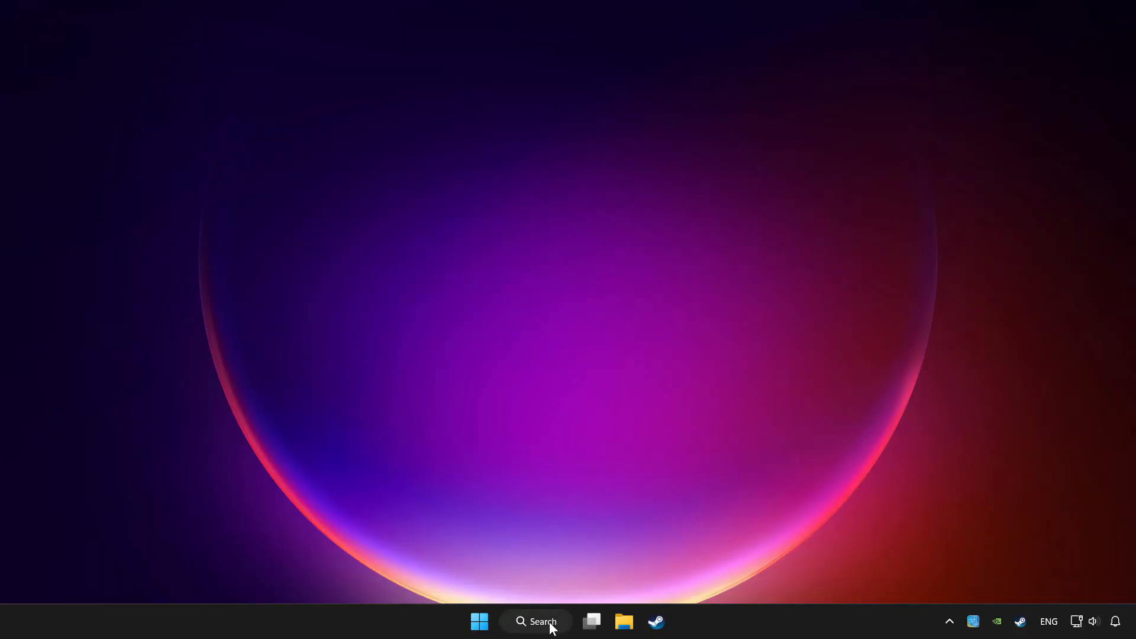
Find and launch Device Manager from Windows Search by searching 'device manager'.
{"action": "left_click", "coordinate": [536, 621]}
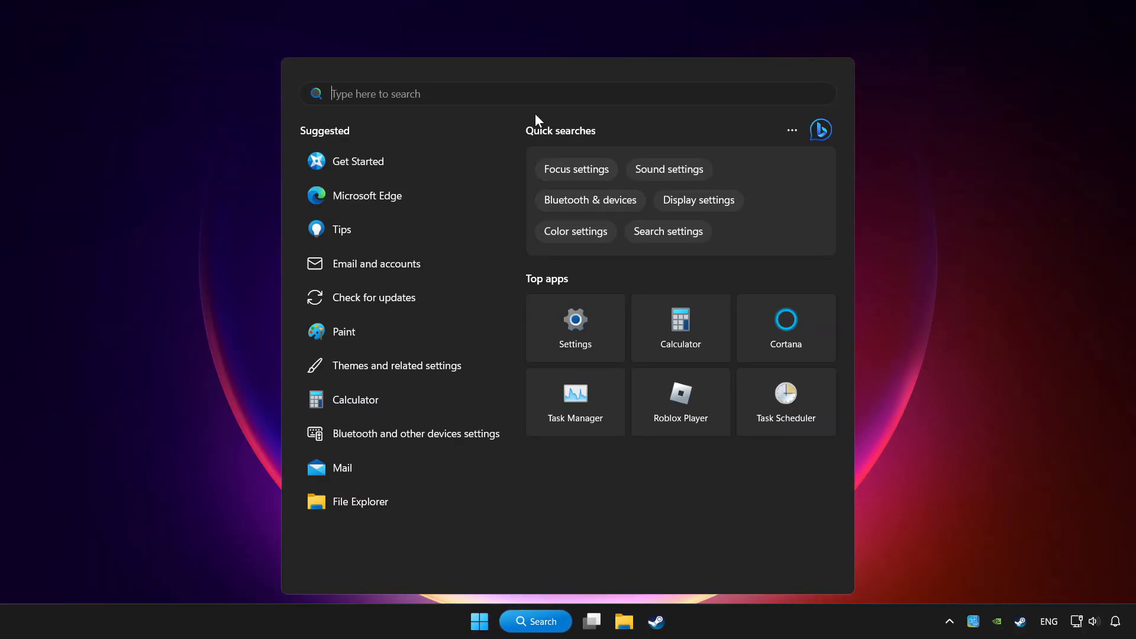
{"action": "type", "text": "device Manager"}
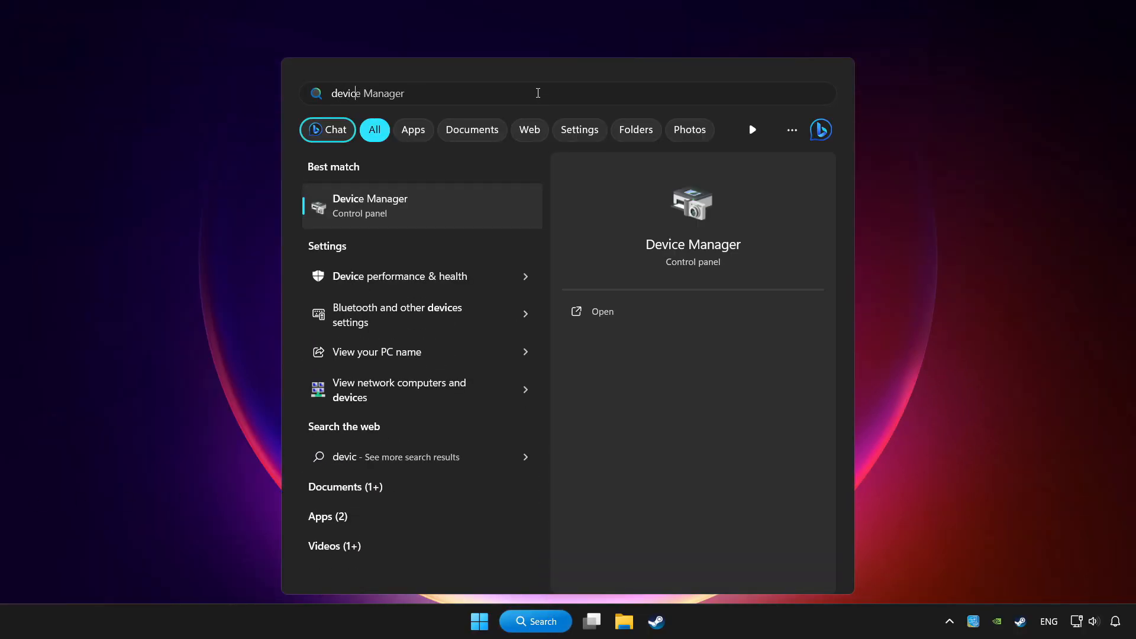
{"action": "type", "text": "device manager"}
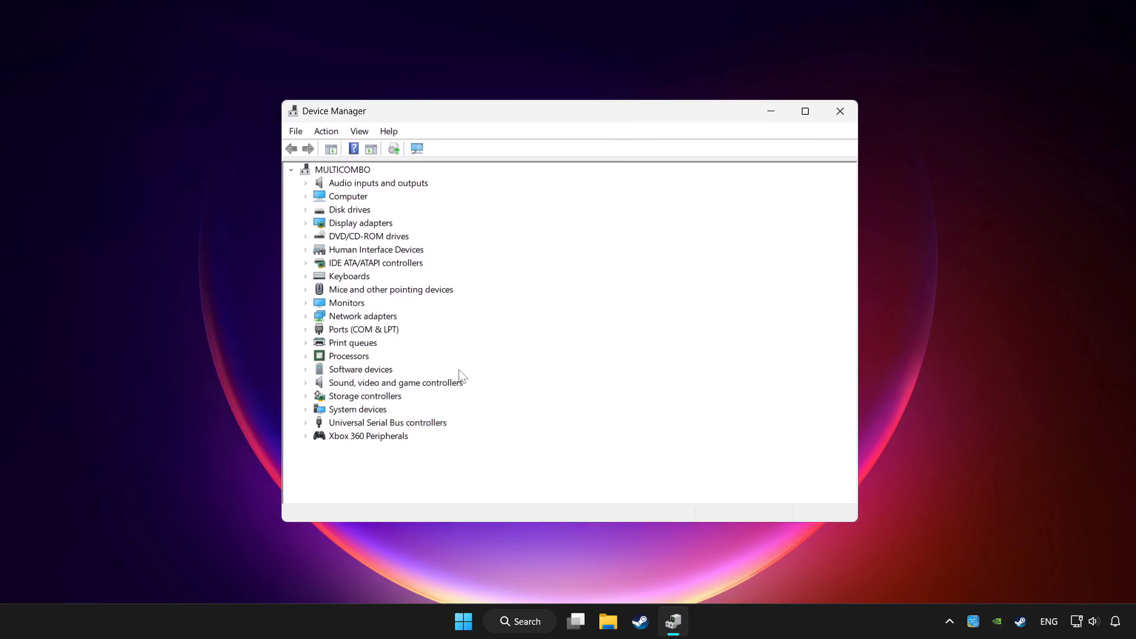
Run an automatic driver update on the Xbox 360 Controller for Windows and dismiss the 'best drivers installed' report.
{"action": "left_click", "coordinate": [368, 435]}
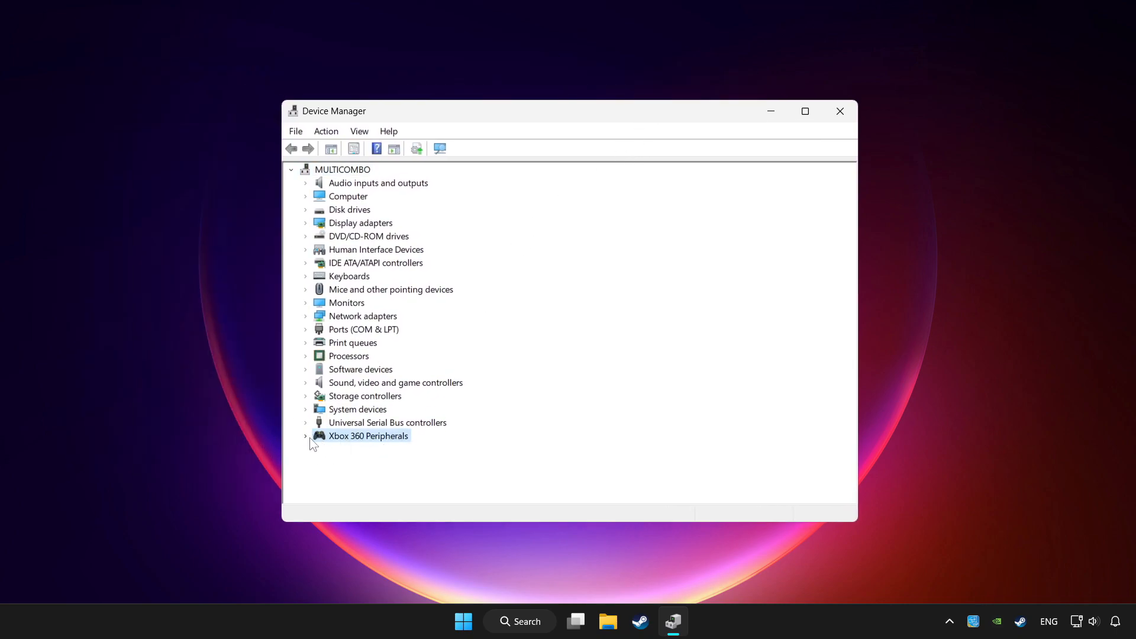
{"action": "left_click", "coordinate": [305, 435]}
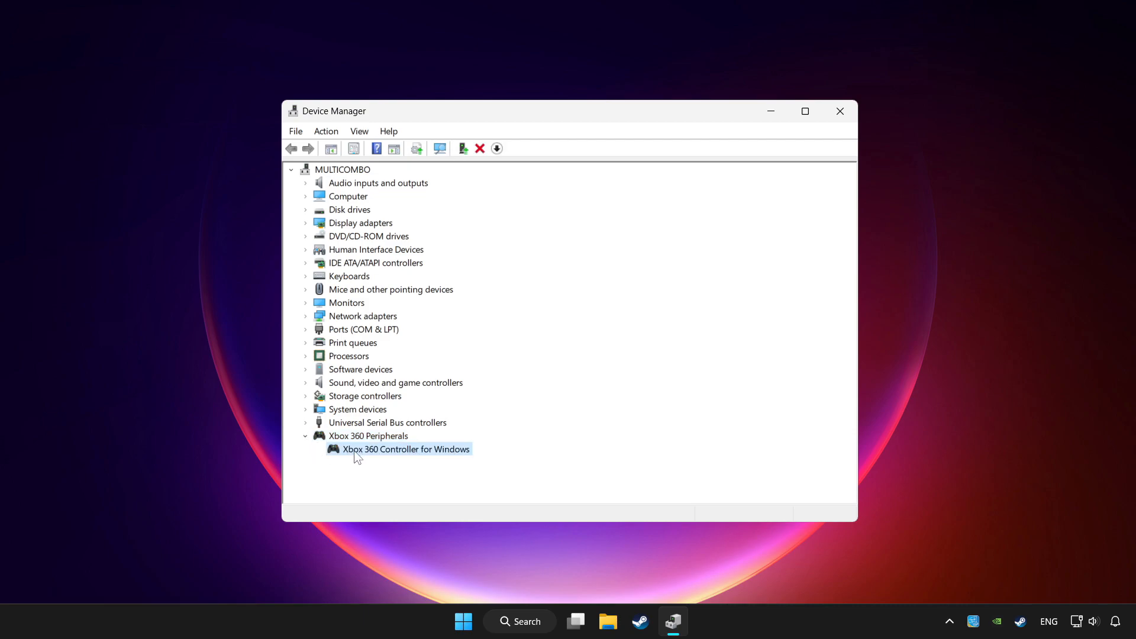
{"action": "right_click", "coordinate": [405, 449]}
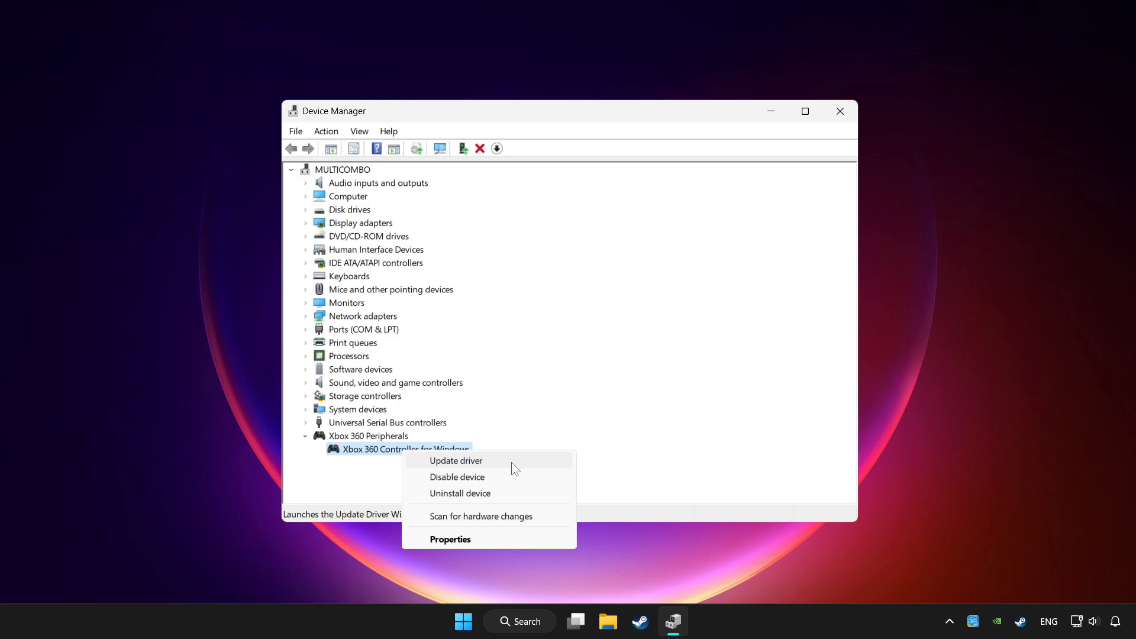
{"action": "left_click", "coordinate": [455, 460]}
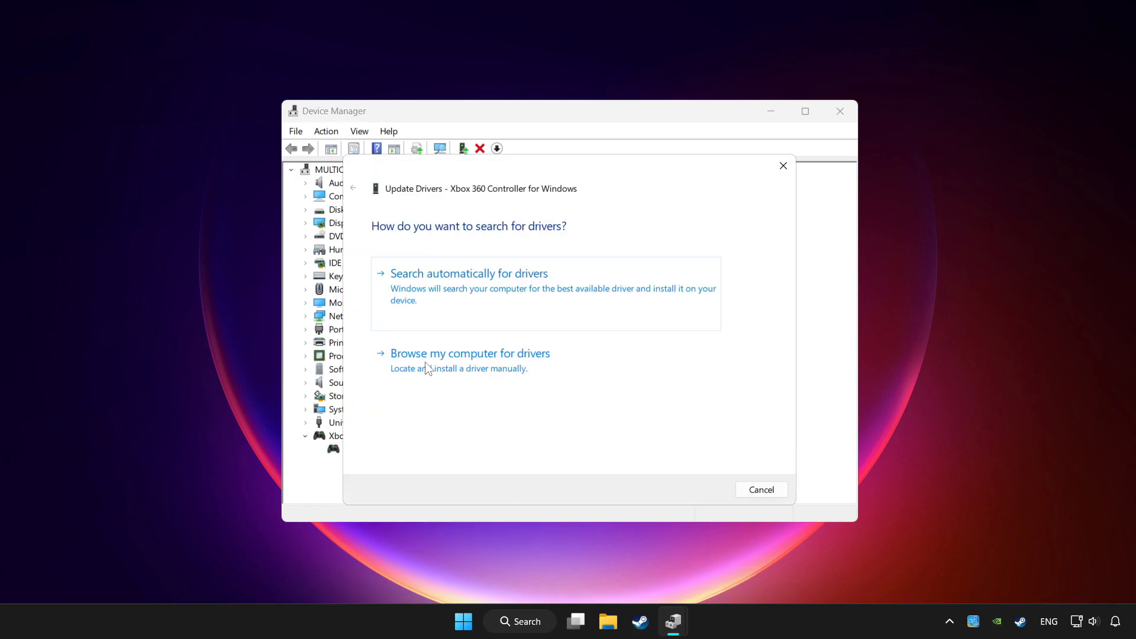
{"action": "mouse_move", "coordinate": [509, 296]}
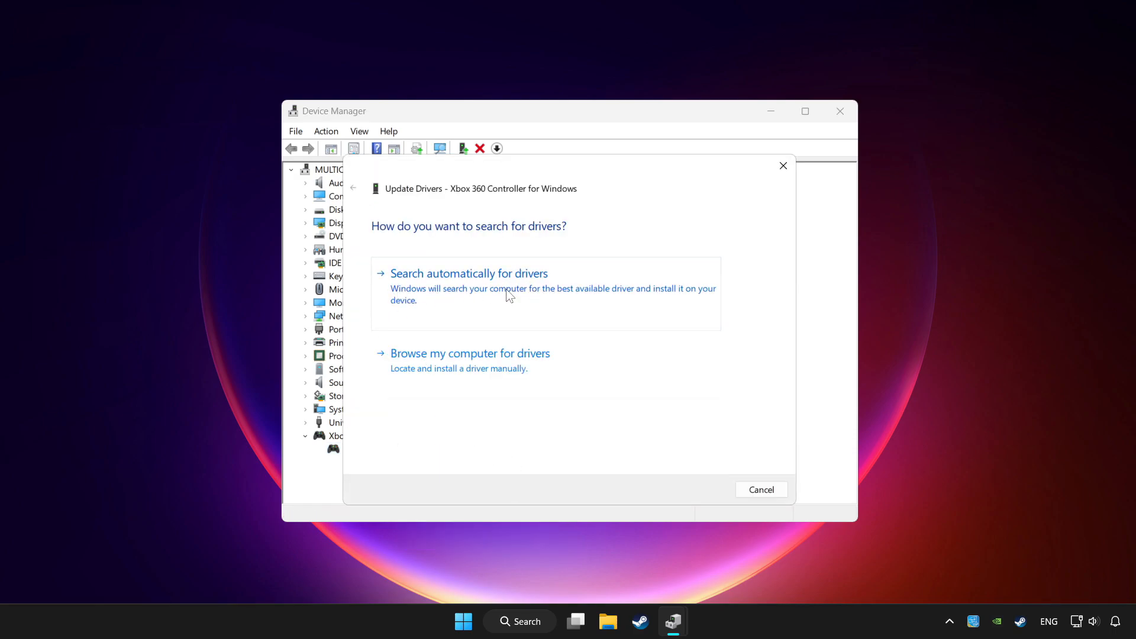
{"action": "left_click", "coordinate": [469, 273]}
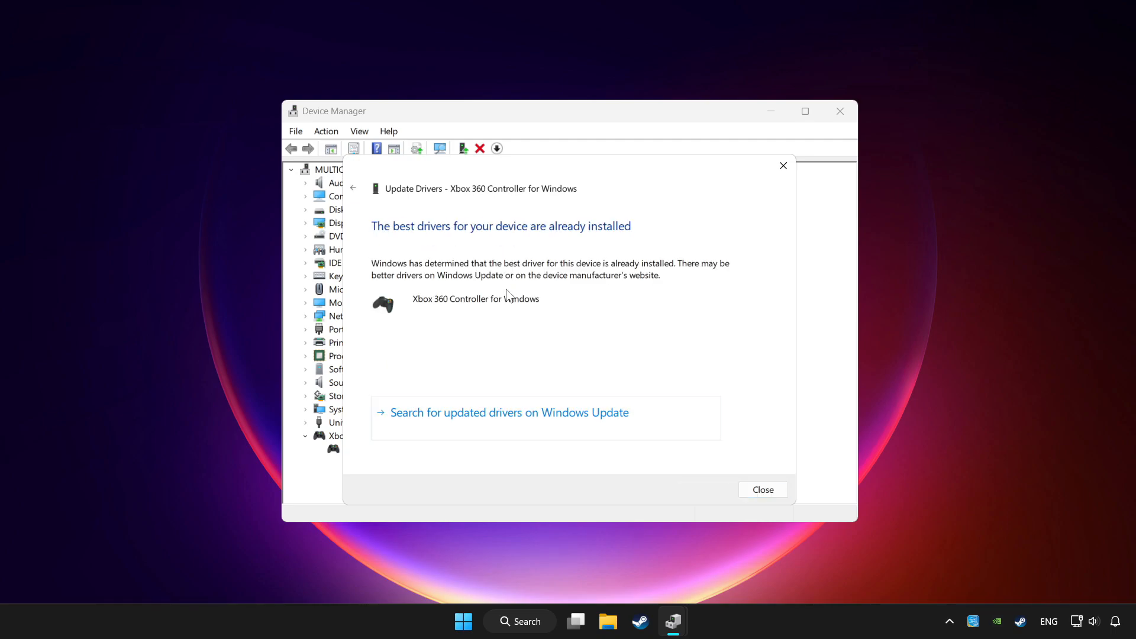
{"action": "mouse_move", "coordinate": [772, 502]}
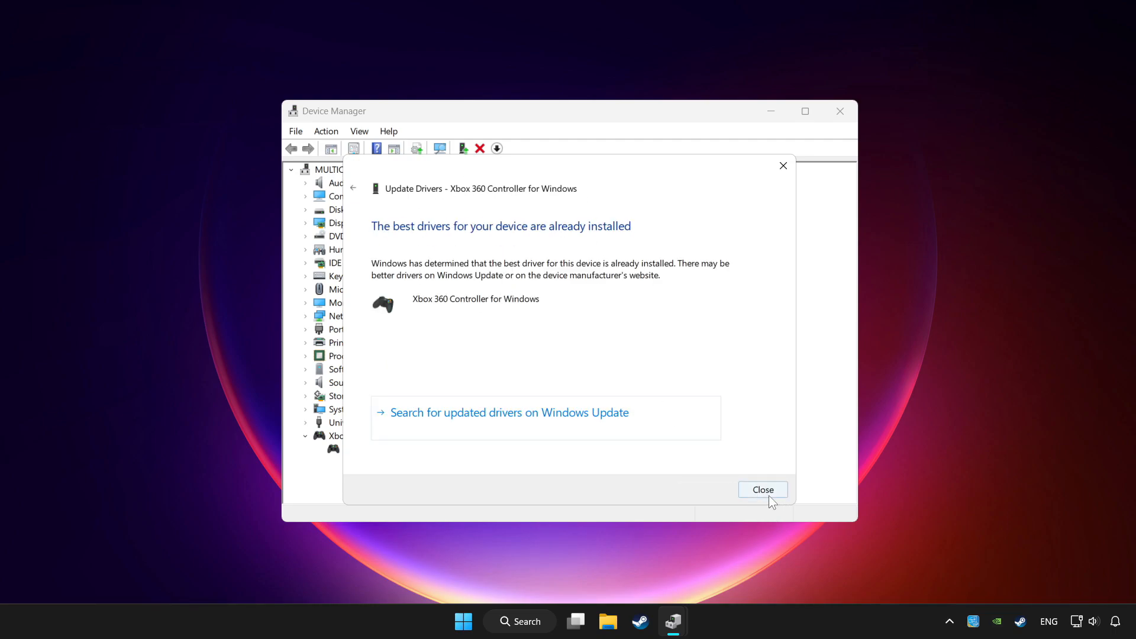
{"action": "left_click", "coordinate": [762, 490]}
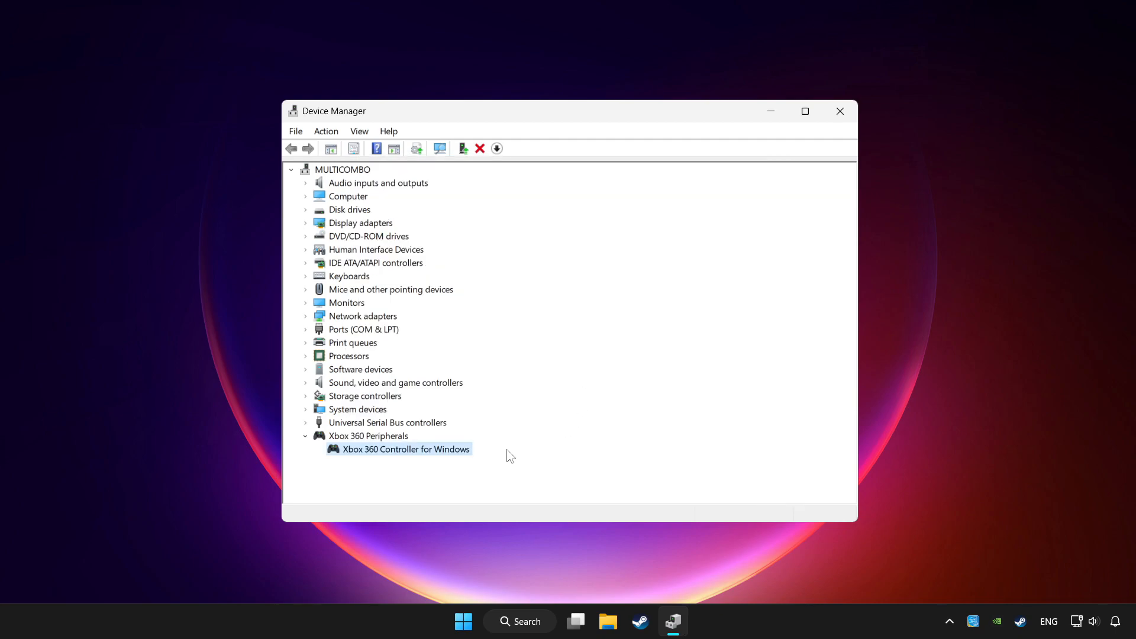
Disable the Xbox 360 Controller for Windows and confirm the disable prompt.
{"action": "right_click", "coordinate": [406, 450]}
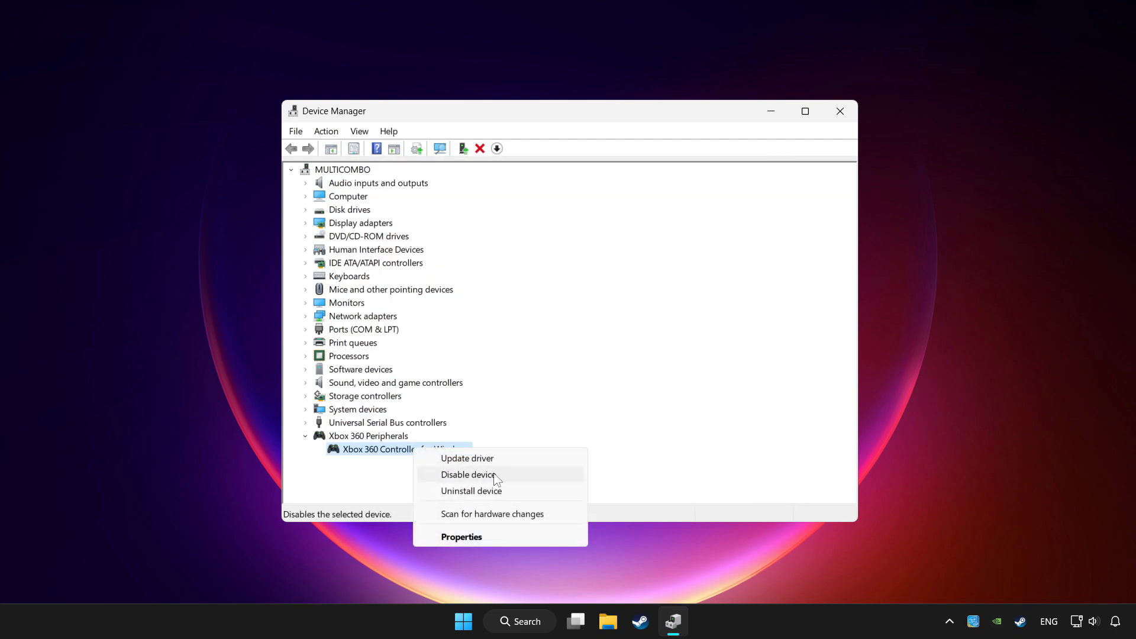
{"action": "left_click", "coordinate": [467, 474]}
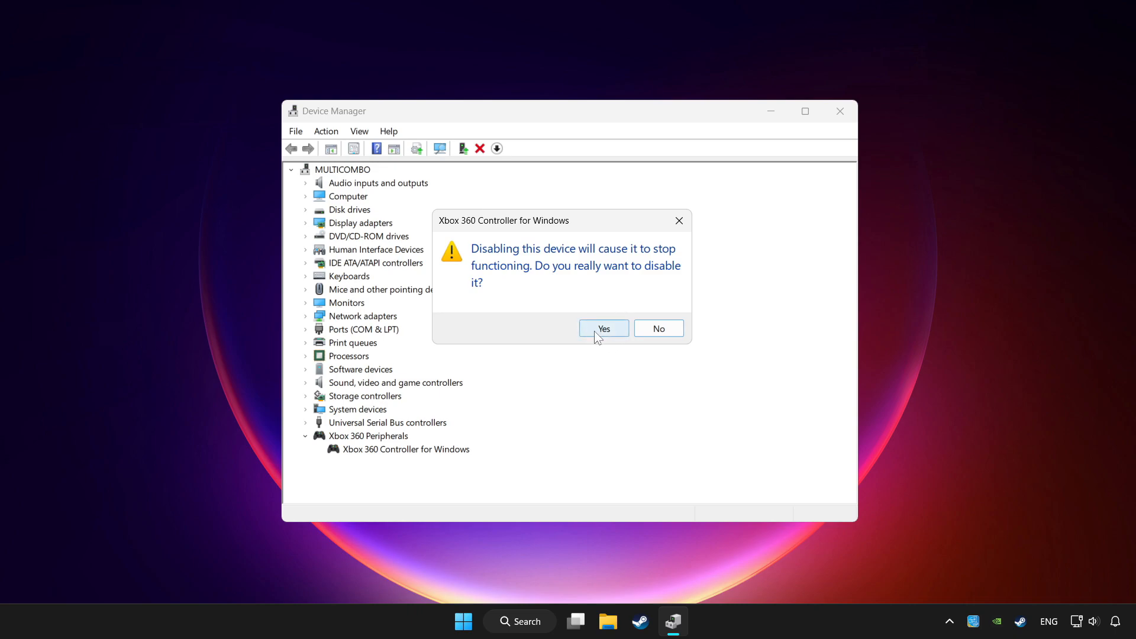
{"action": "left_click", "coordinate": [604, 329]}
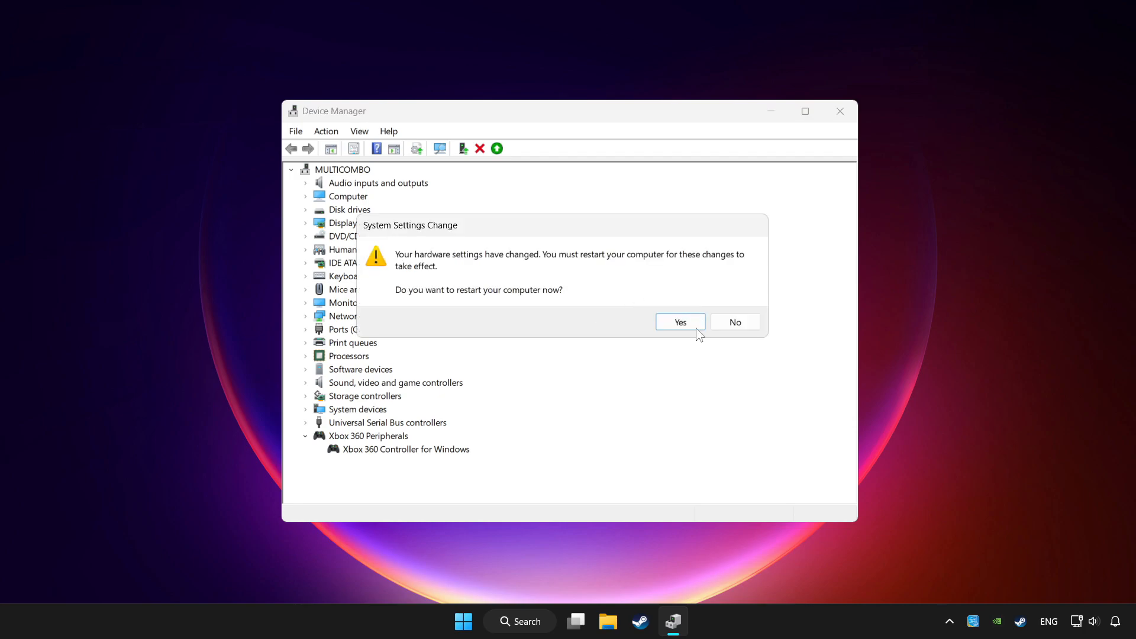
{"action": "mouse_move", "coordinate": [693, 330]}
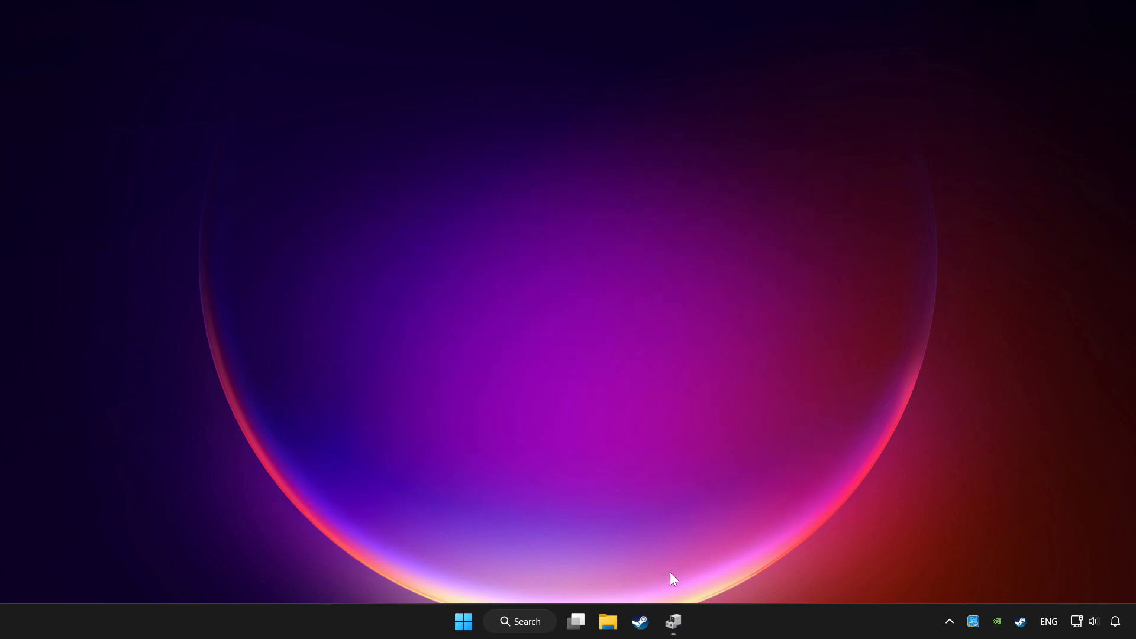
Re-enable the Xbox 360 Controller for Windows and close Device Manager.
{"action": "left_click", "coordinate": [672, 622]}
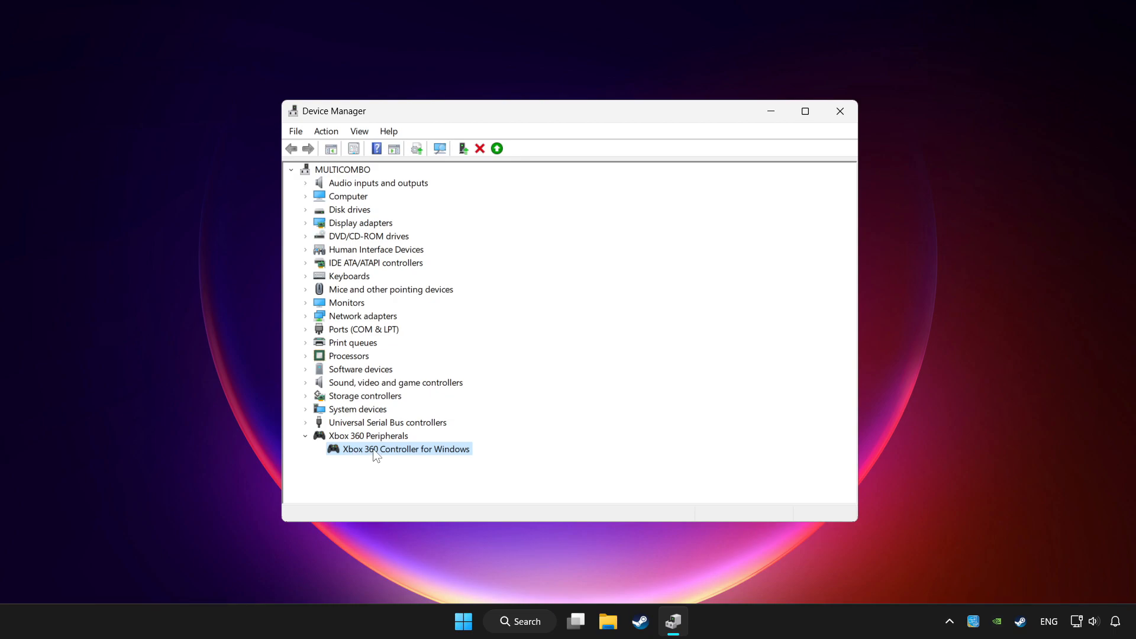
{"action": "right_click", "coordinate": [375, 449]}
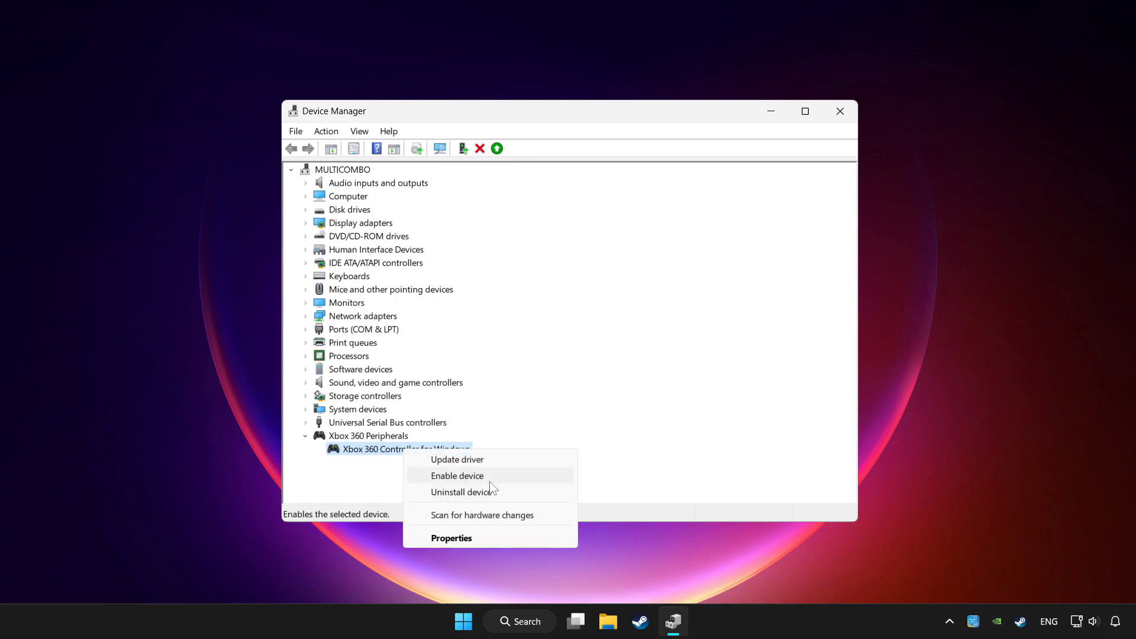
{"action": "left_click", "coordinate": [456, 476]}
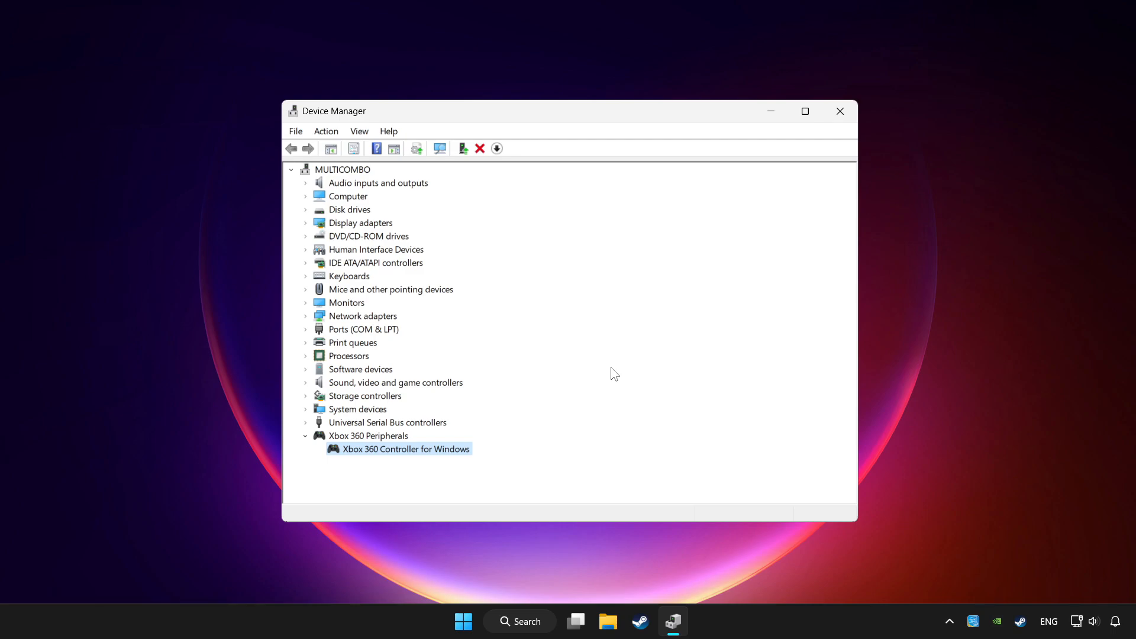
{"action": "mouse_move", "coordinate": [494, 281]}
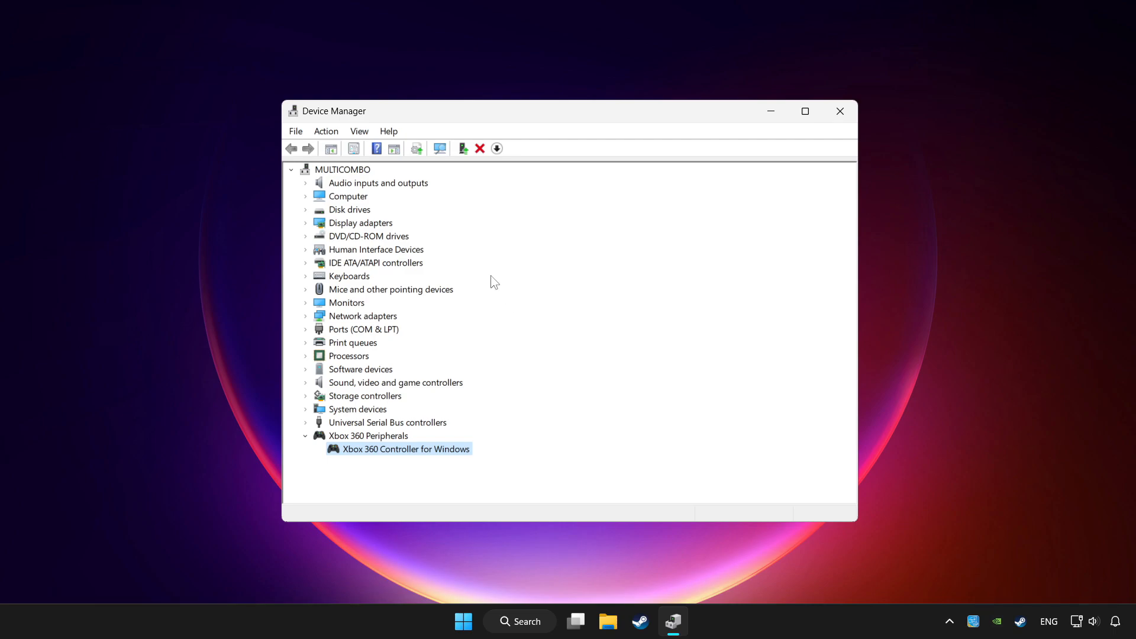
{"action": "mouse_move", "coordinate": [511, 249]}
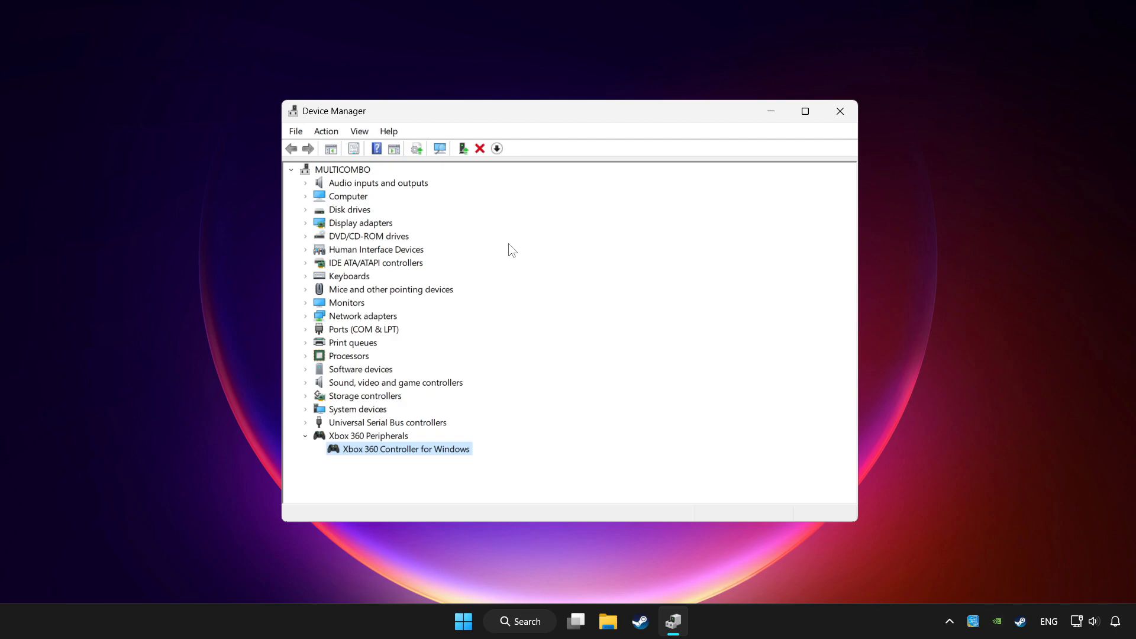
{"action": "mouse_move", "coordinate": [844, 116]}
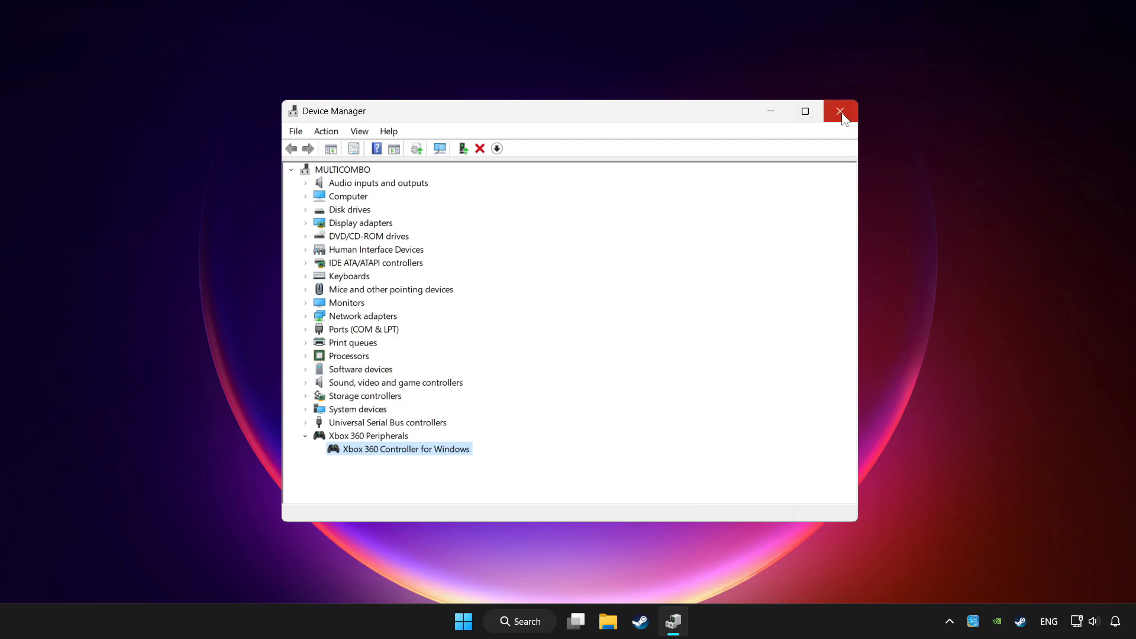
{"action": "left_click", "coordinate": [841, 111]}
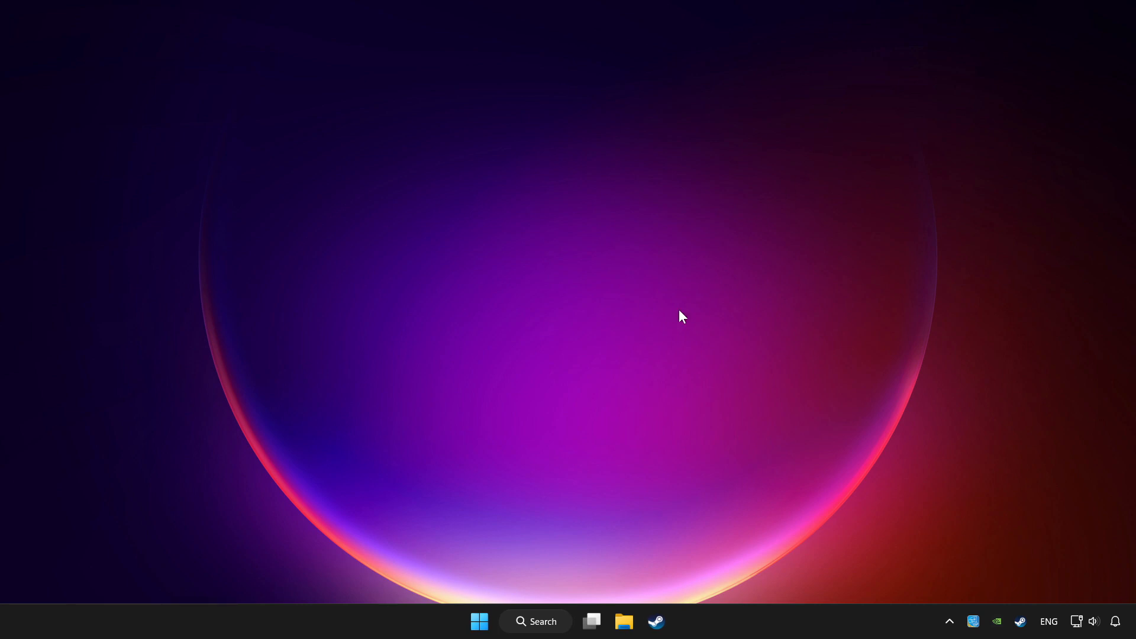
Launch the Game Controllers utility from Windows Search by searching 'controller'.
{"action": "left_click", "coordinate": [534, 638]}
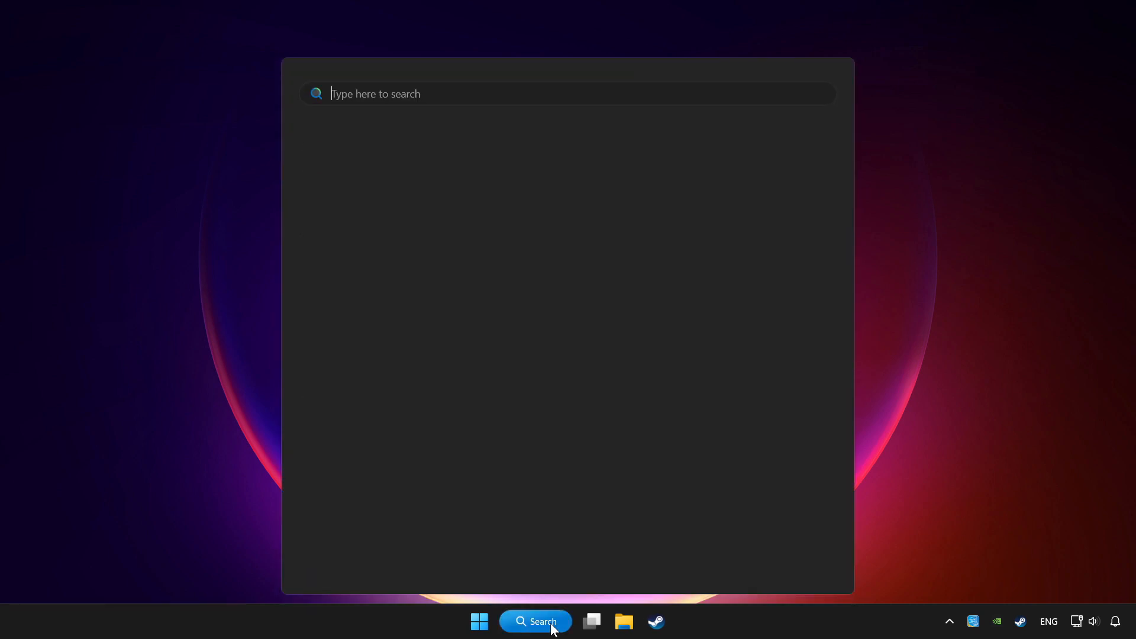
{"action": "left_click", "coordinate": [535, 621]}
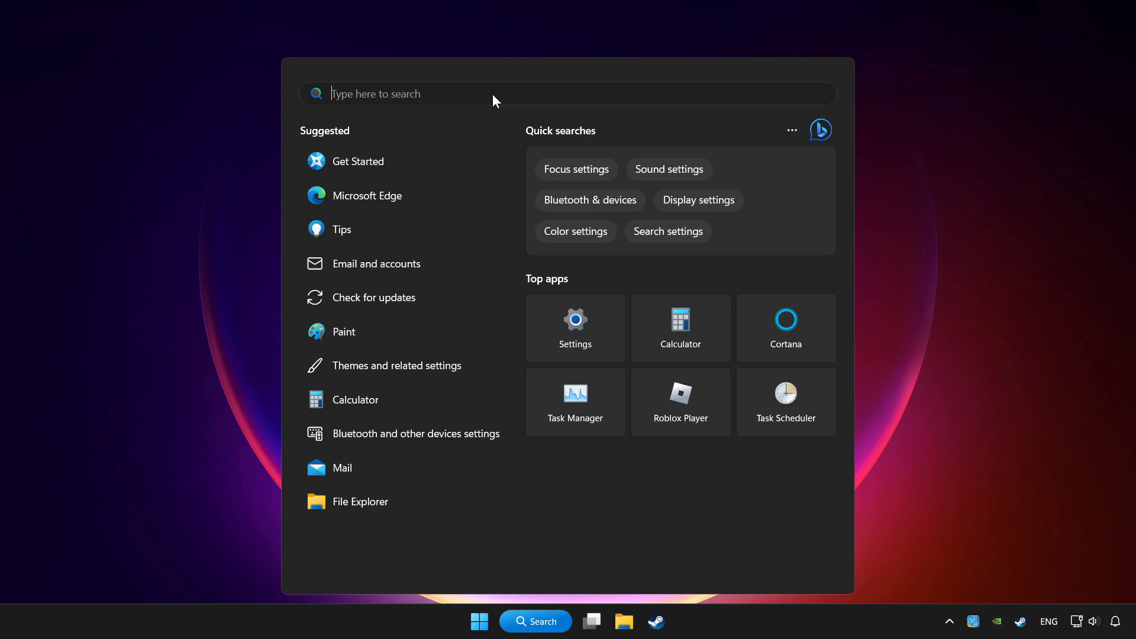
{"action": "type", "text": "controller"}
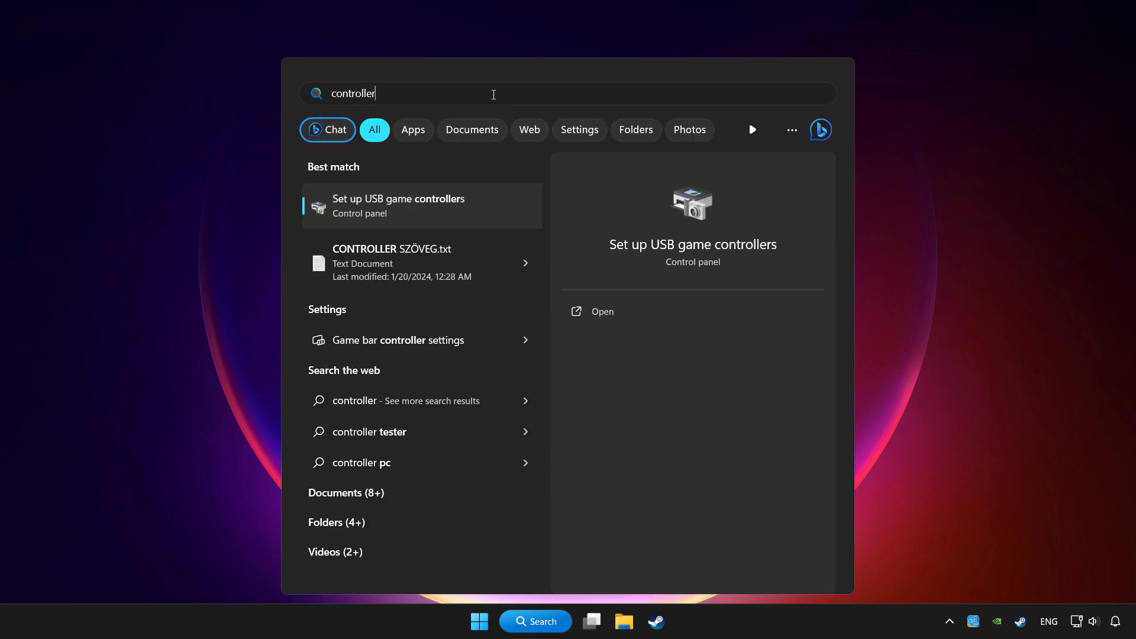
{"action": "mouse_move", "coordinate": [427, 211]}
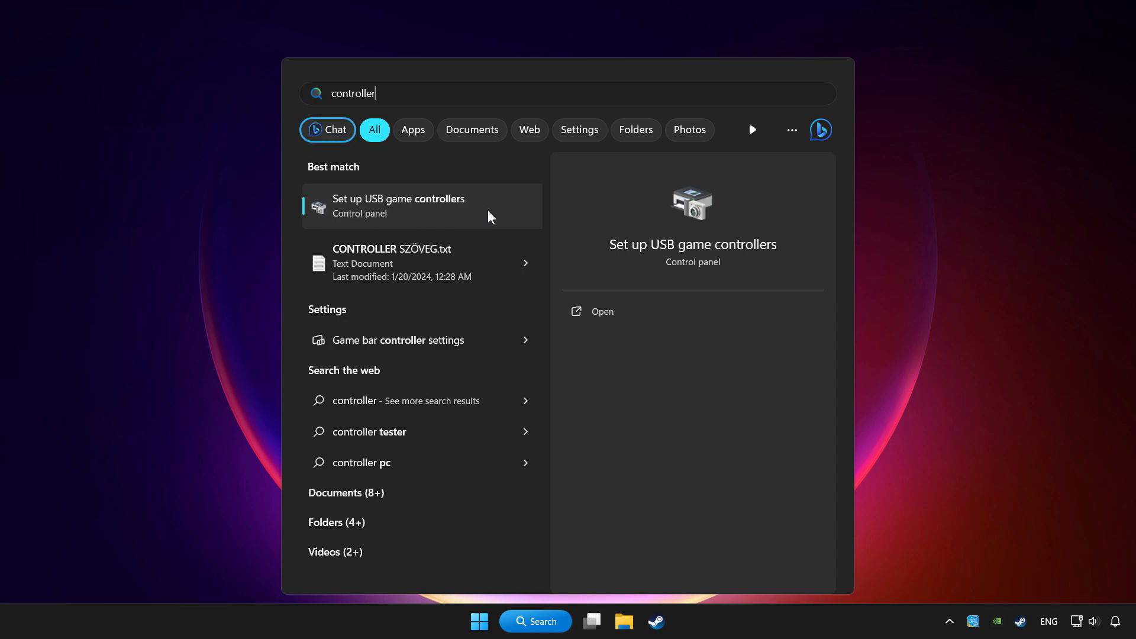
{"action": "left_click", "coordinate": [397, 206]}
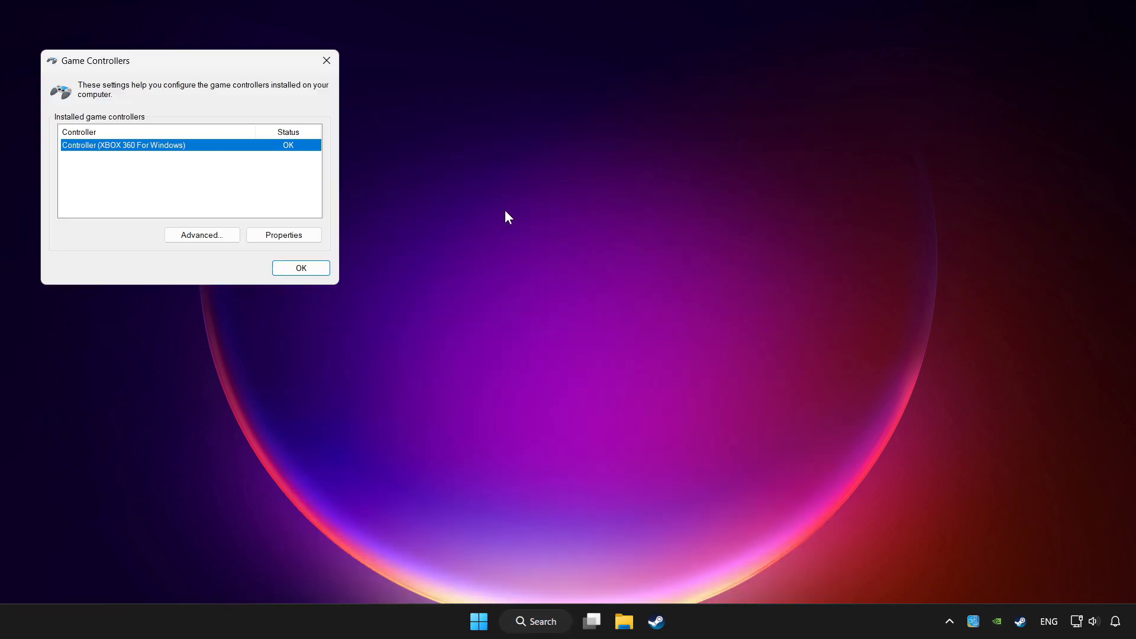
Show the Xbox 360 controller's properties on the Settings page with calibration options.
{"action": "left_click_drag", "start_coordinate": [144, 60], "coordinate": [322, 114]}
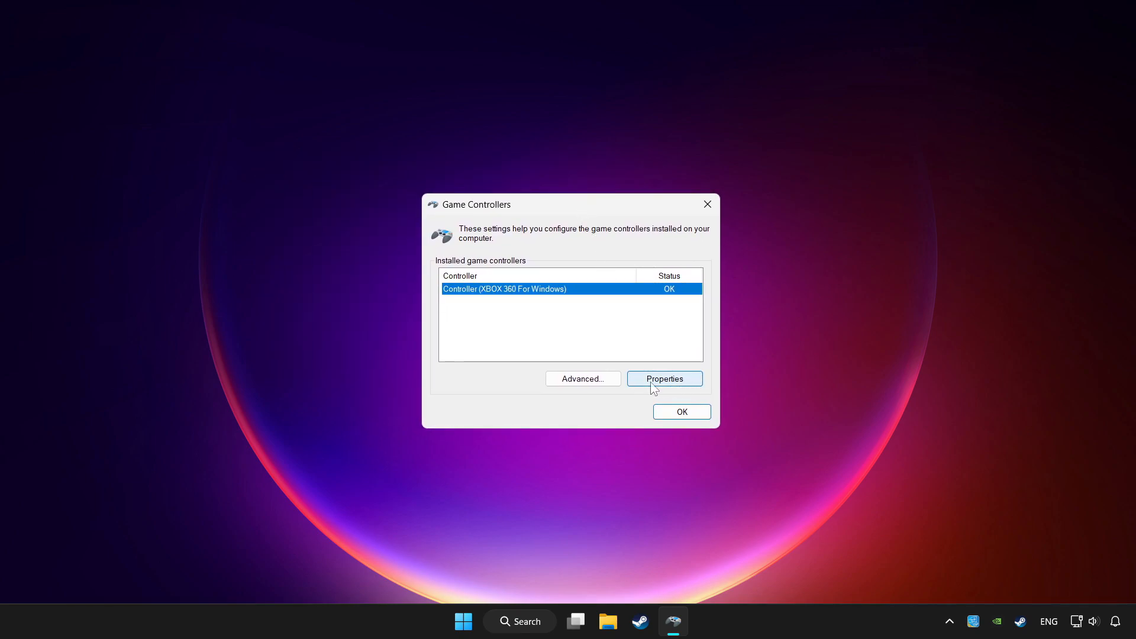
{"action": "left_click", "coordinate": [665, 379]}
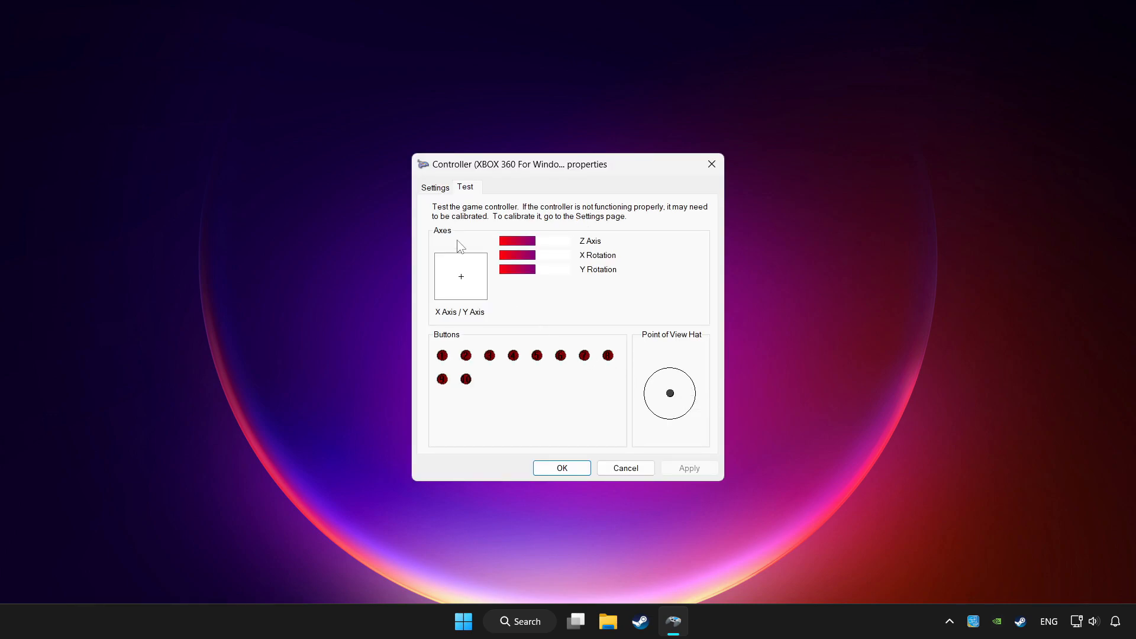
{"action": "mouse_move", "coordinate": [439, 194]}
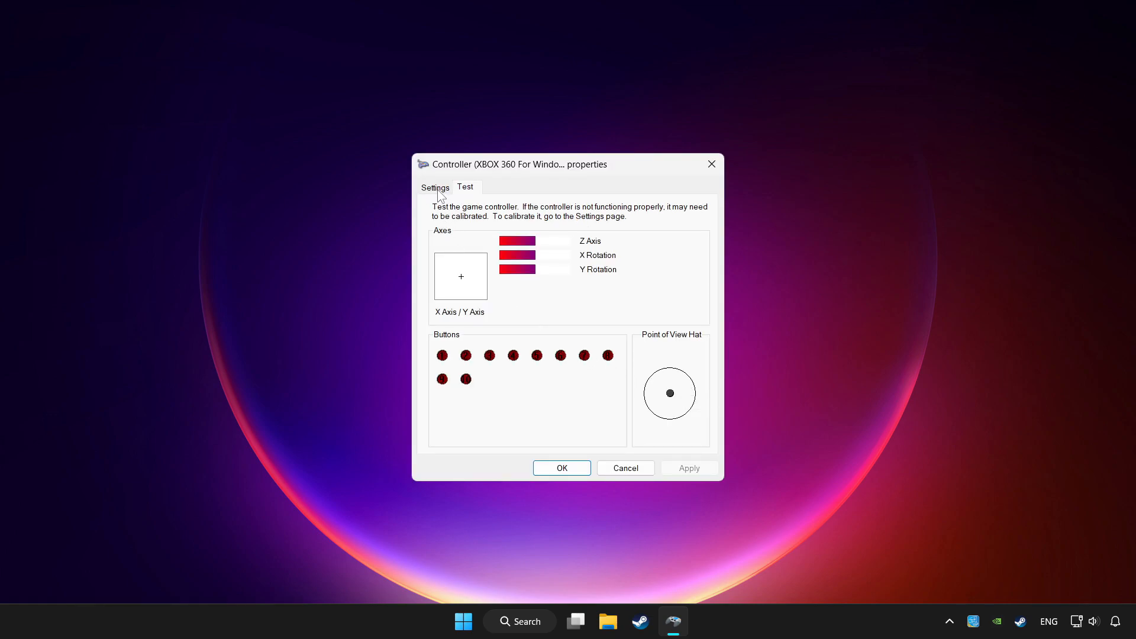
{"action": "left_click", "coordinate": [436, 187]}
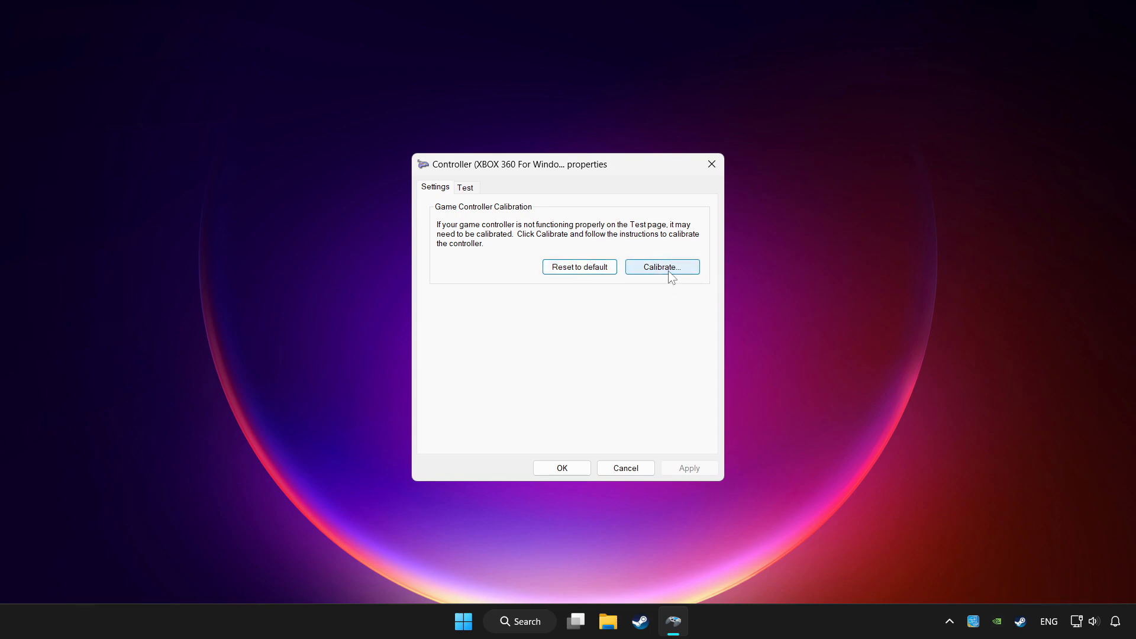
Run the calibration wizard, confirming the d-pad centre and Z axis, and finish it.
{"action": "left_click", "coordinate": [663, 268]}
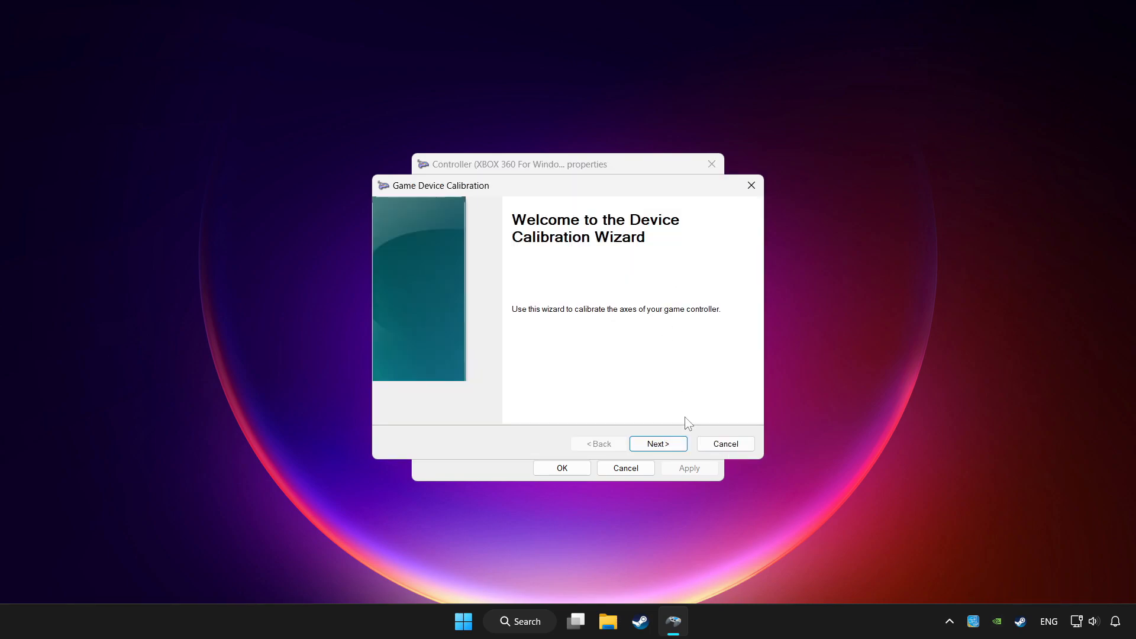
{"action": "left_click", "coordinate": [658, 444]}
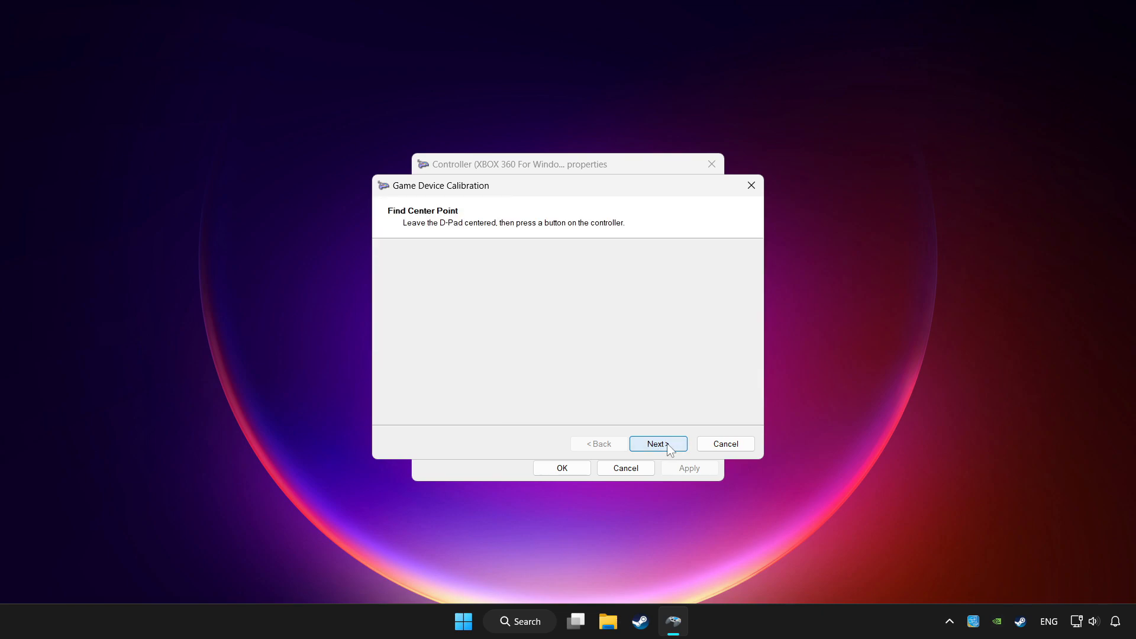
{"action": "left_click", "coordinate": [658, 443]}
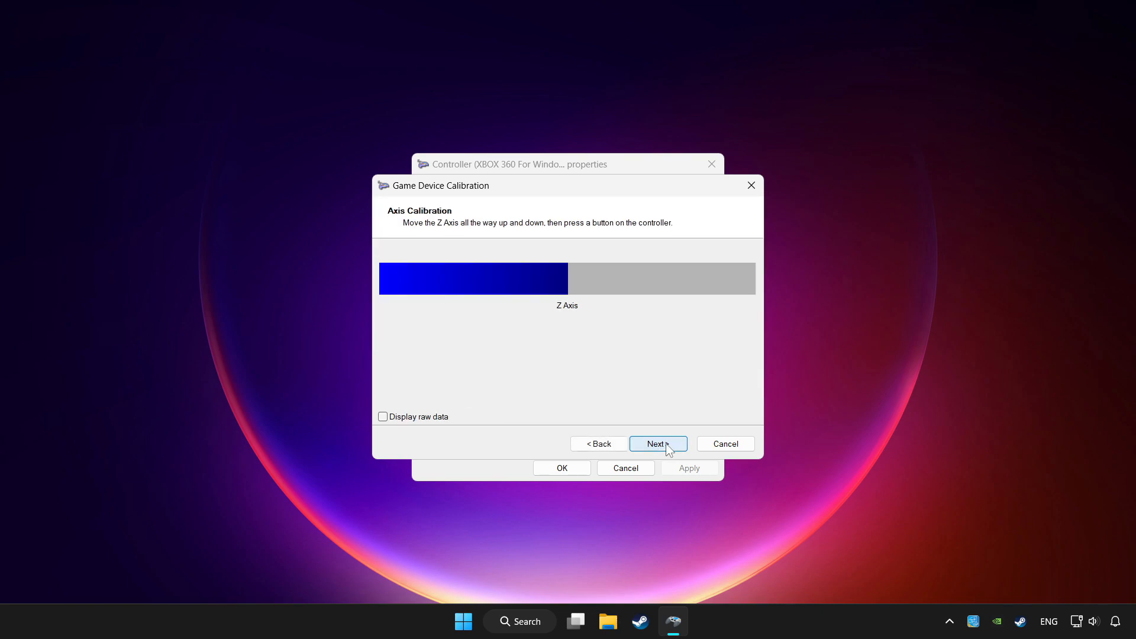
{"action": "left_click", "coordinate": [658, 444]}
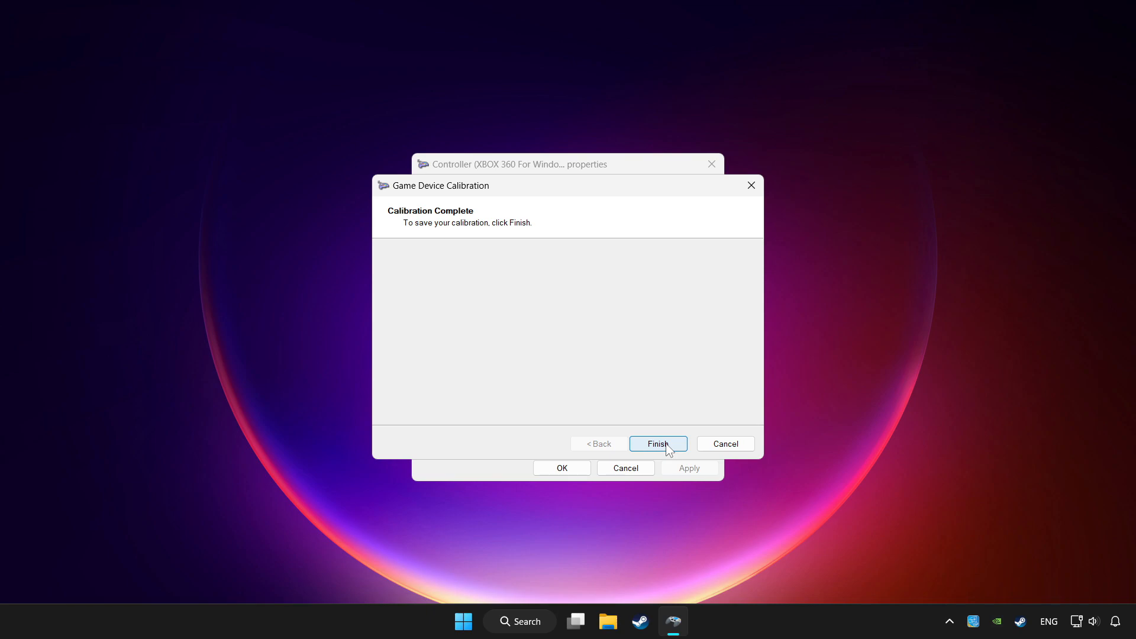
{"action": "left_click", "coordinate": [658, 444]}
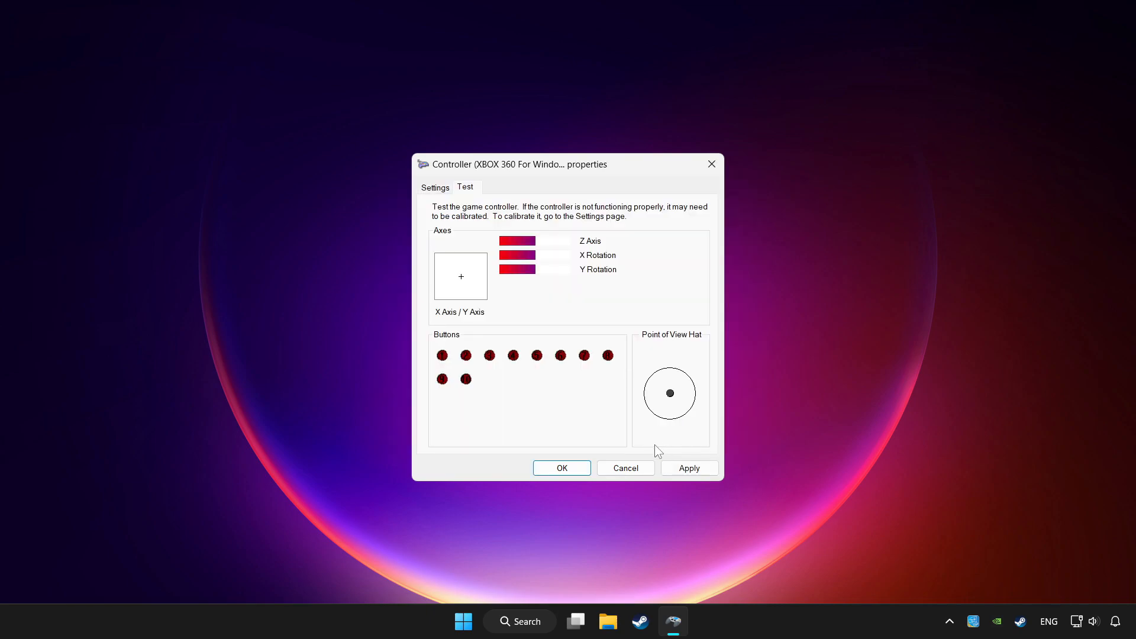
Apply the calibration and close the properties and Game Controllers dialogs.
{"action": "left_click", "coordinate": [688, 469]}
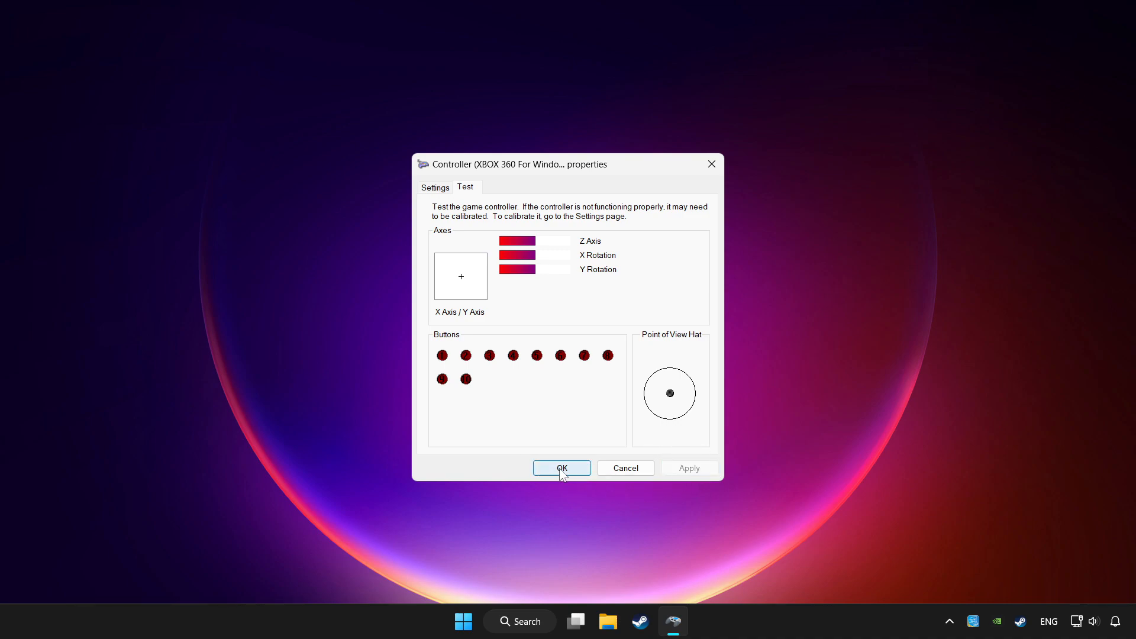
{"action": "left_click", "coordinate": [561, 468]}
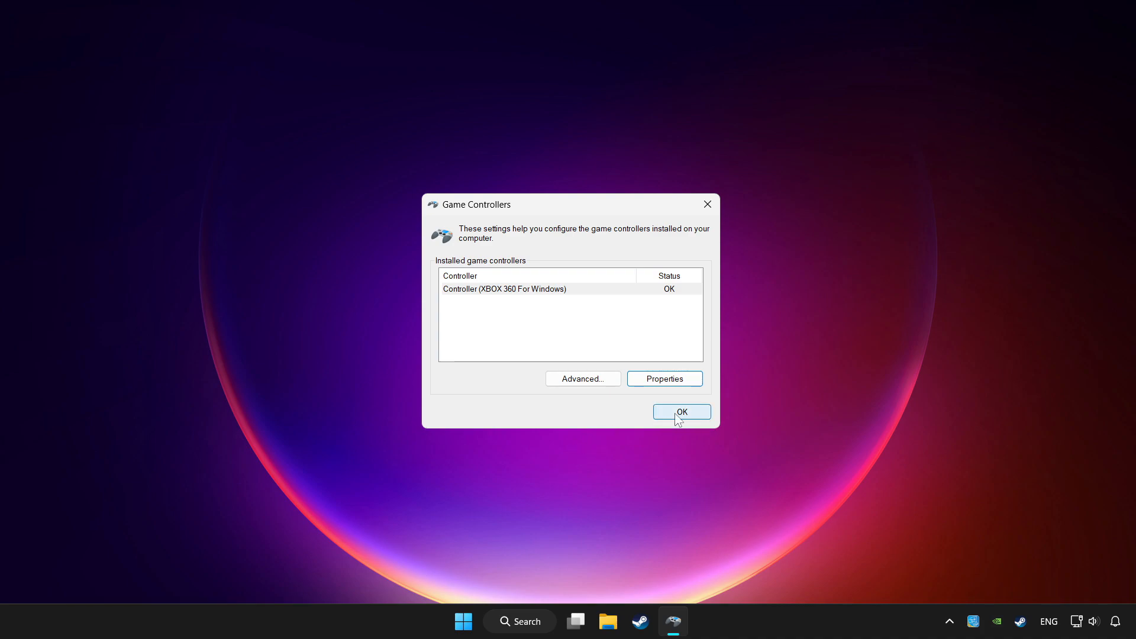
{"action": "left_click", "coordinate": [682, 412]}
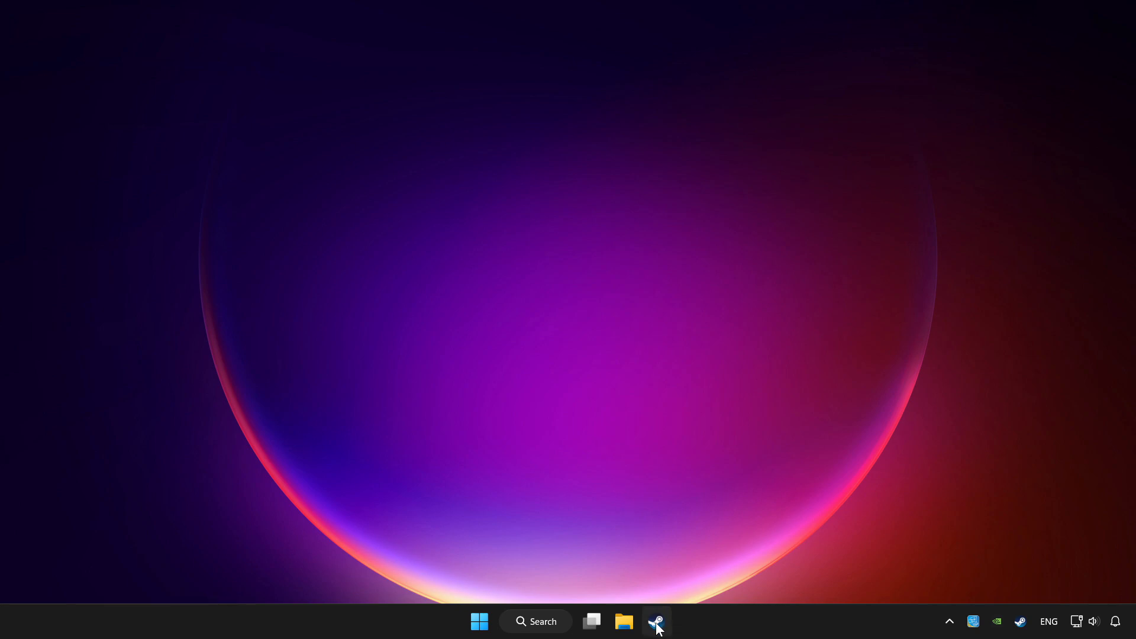
Launch Steam and show YOUR PROBLEMATIC GAME's page in the Library.
{"action": "left_click", "coordinate": [653, 638]}
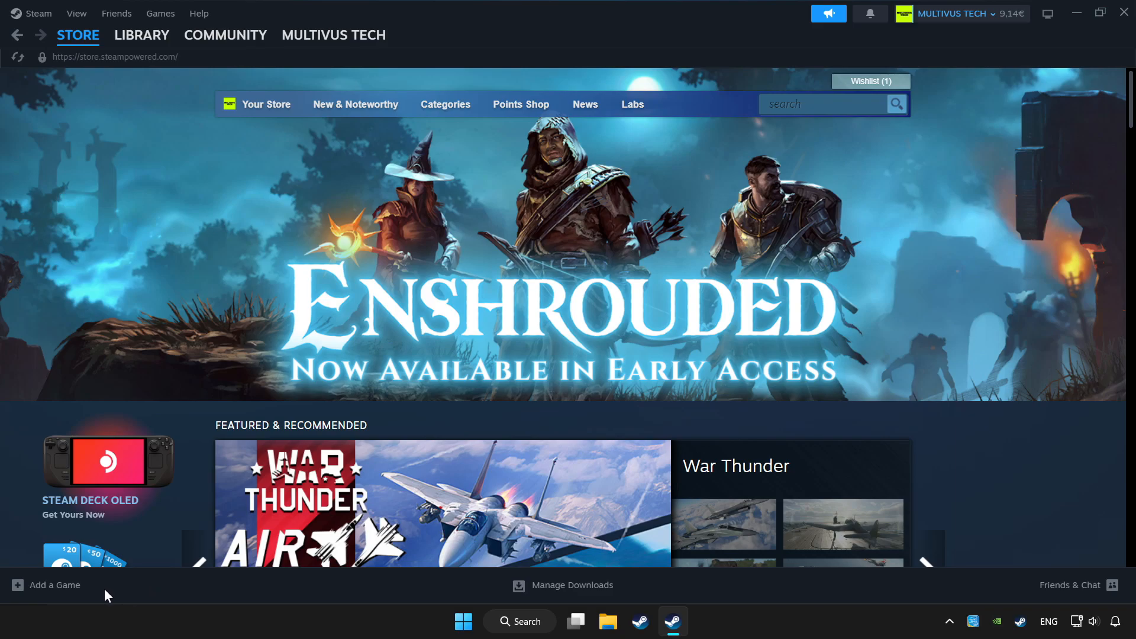
{"action": "left_click", "coordinate": [55, 585]}
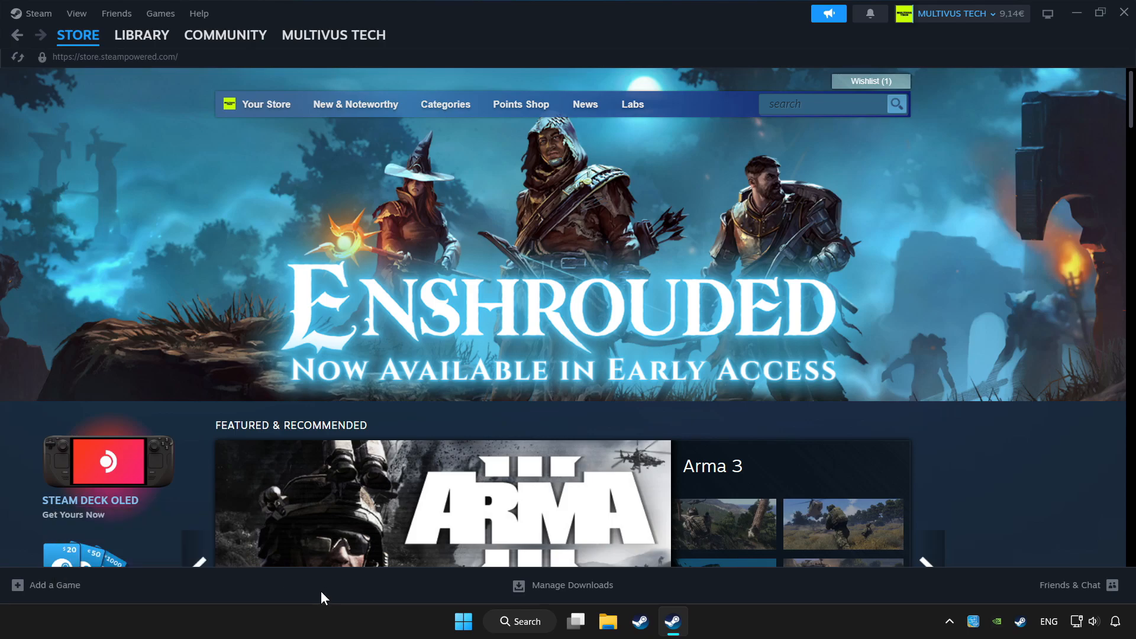
{"action": "left_click", "coordinate": [142, 34]}
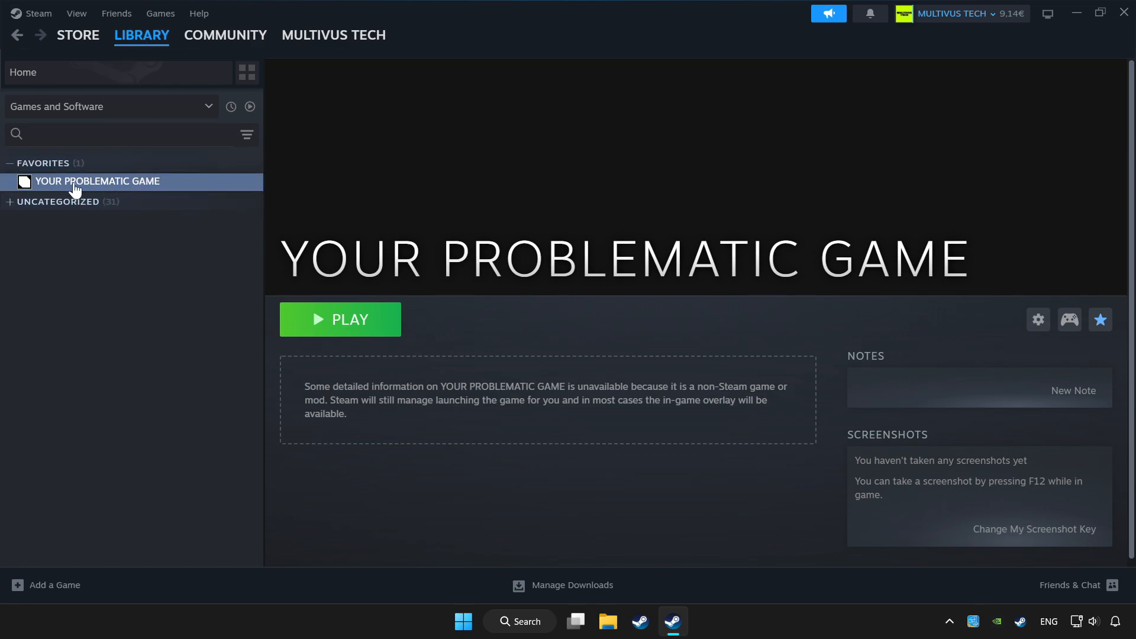
{"action": "mouse_move", "coordinate": [1055, 372]}
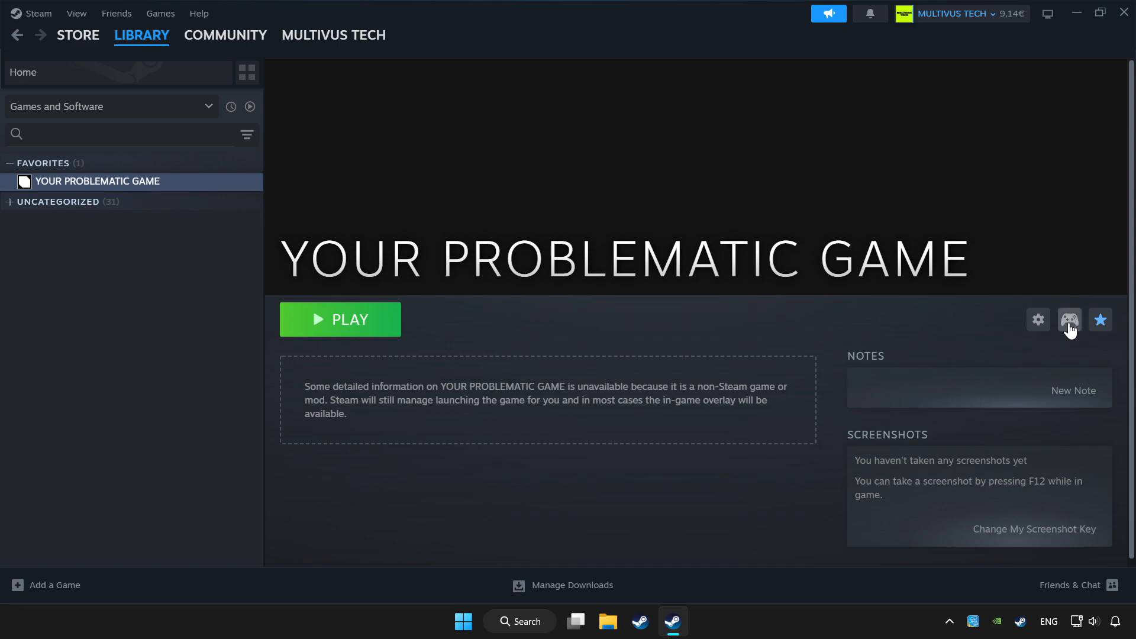
{"action": "mouse_move", "coordinate": [1051, 329]}
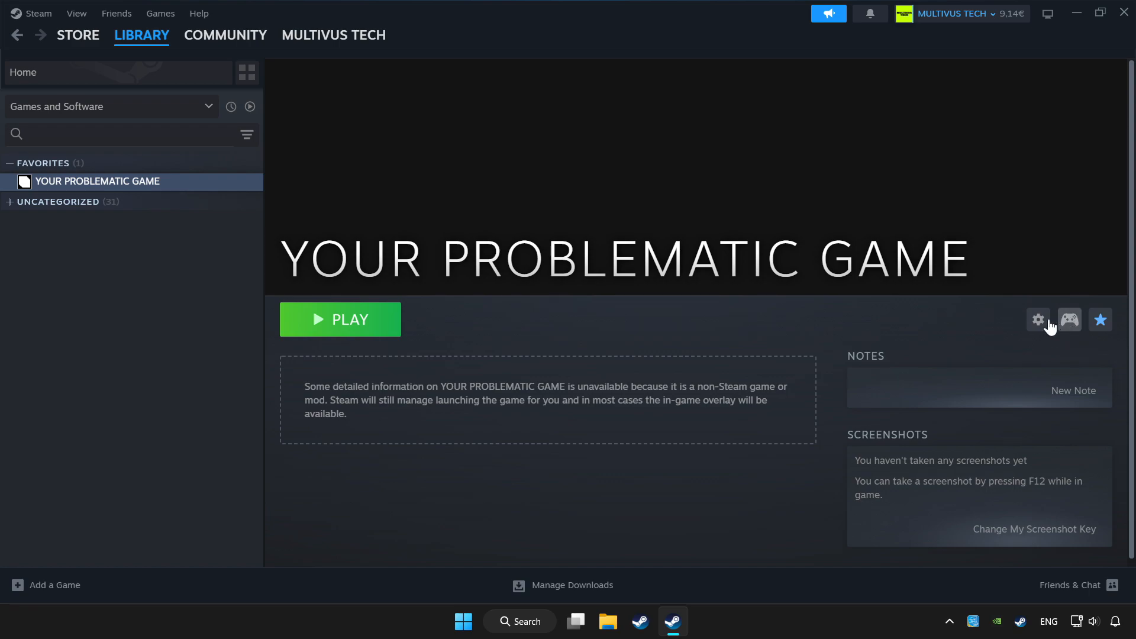
Enable Steam Input for the game and apply the Gamepad template as its button layout.
{"action": "left_click", "coordinate": [1070, 320]}
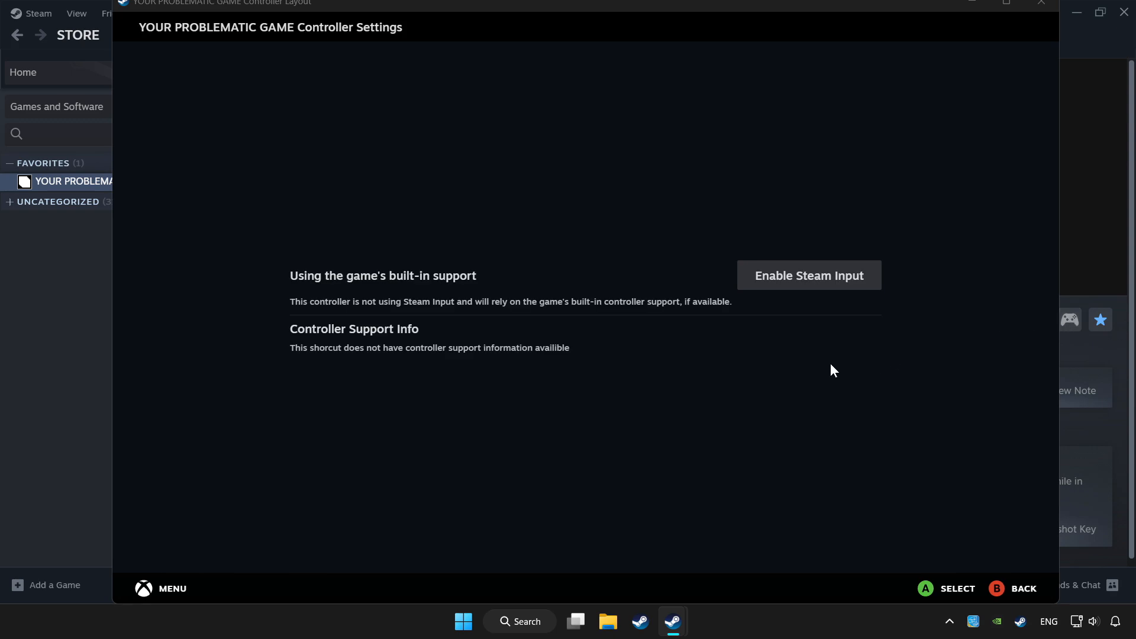
{"action": "mouse_move", "coordinate": [814, 283]}
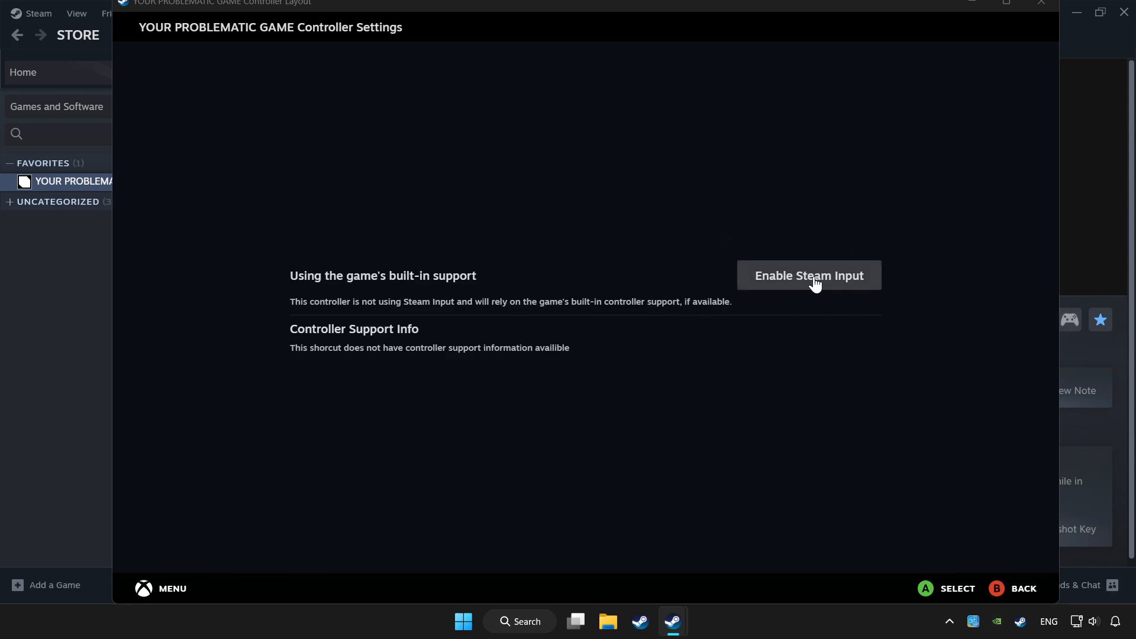
{"action": "left_click", "coordinate": [809, 274]}
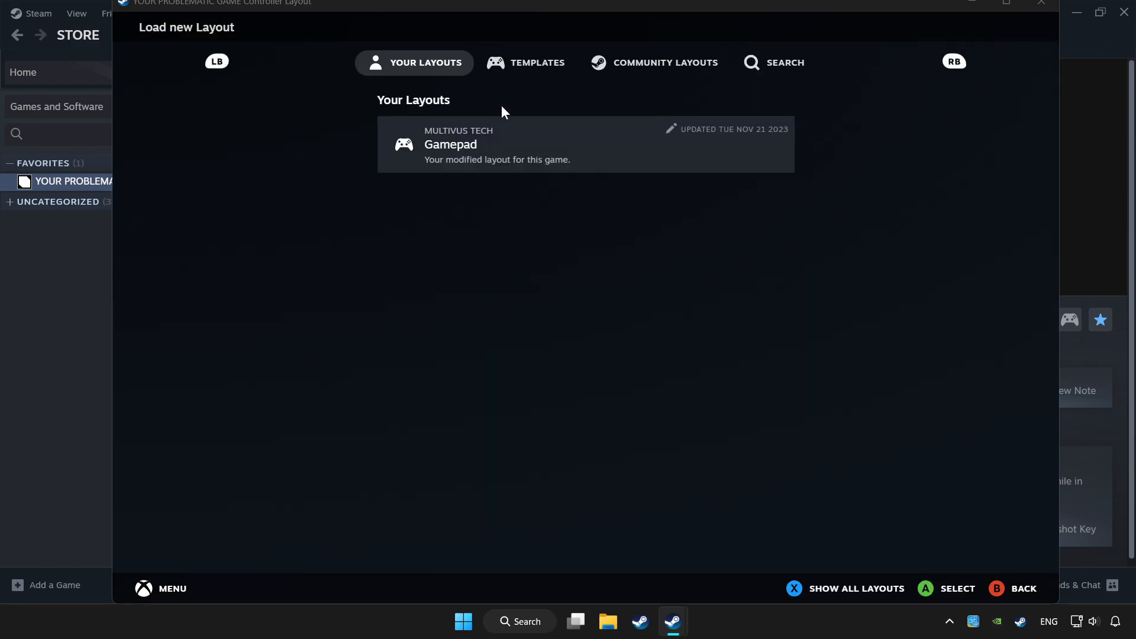
{"action": "left_click", "coordinate": [541, 61]}
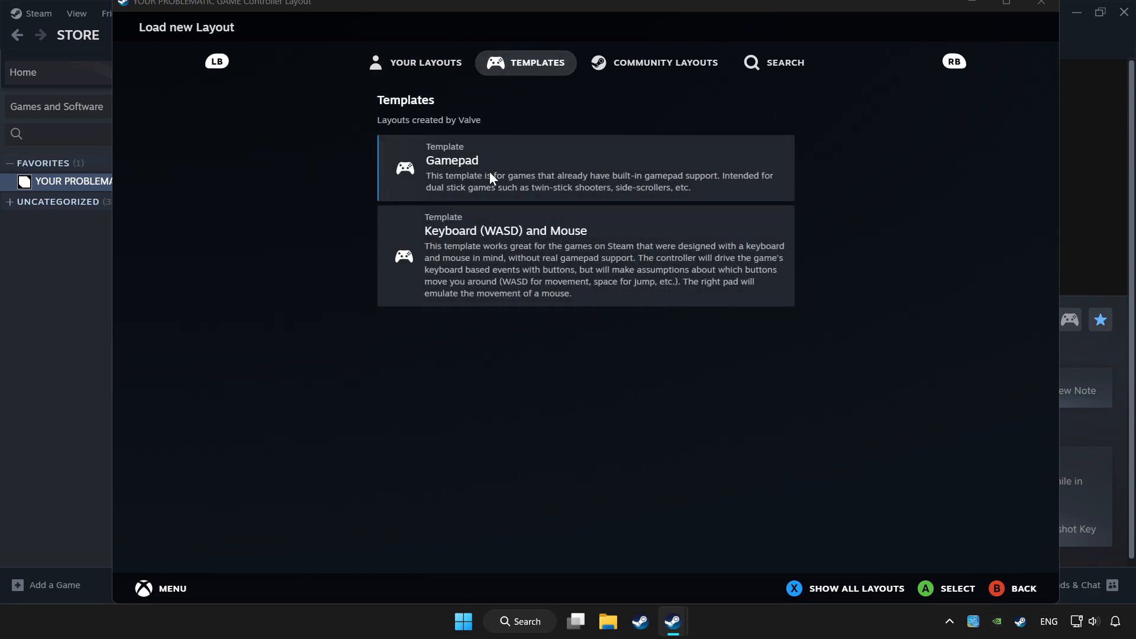
{"action": "left_click", "coordinate": [452, 168]}
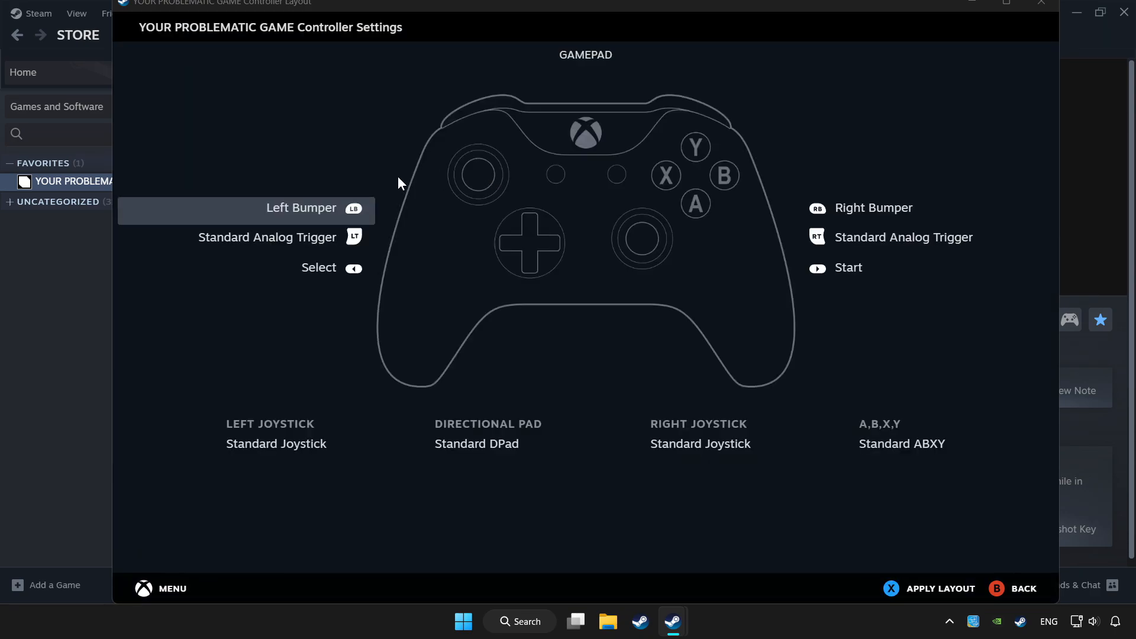
{"action": "mouse_move", "coordinate": [679, 78]}
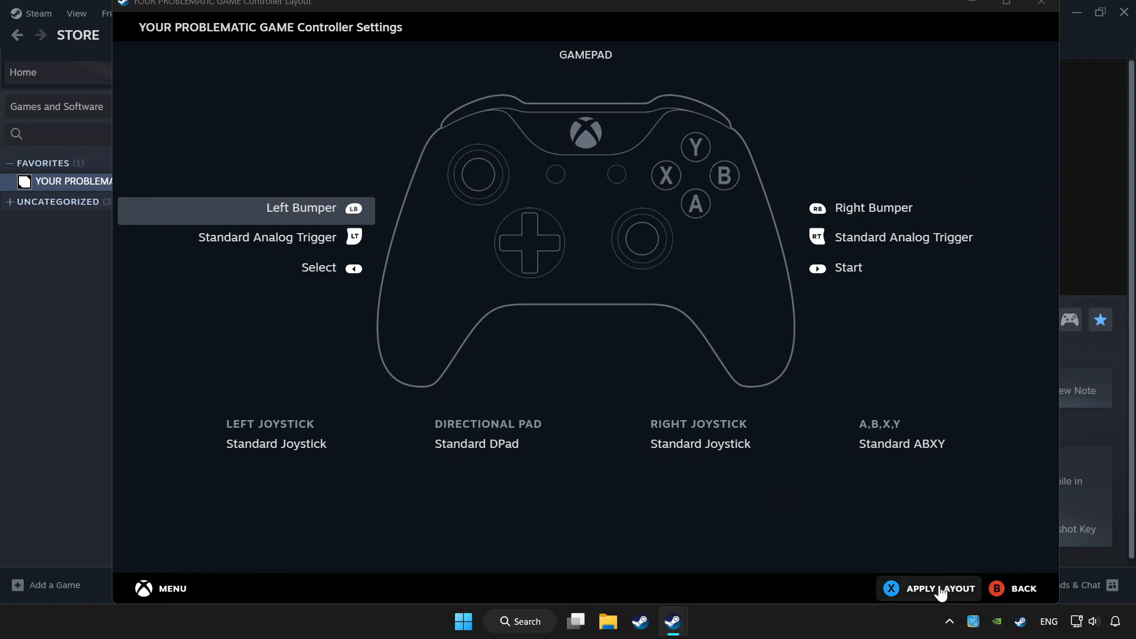
{"action": "left_click", "coordinate": [940, 588]}
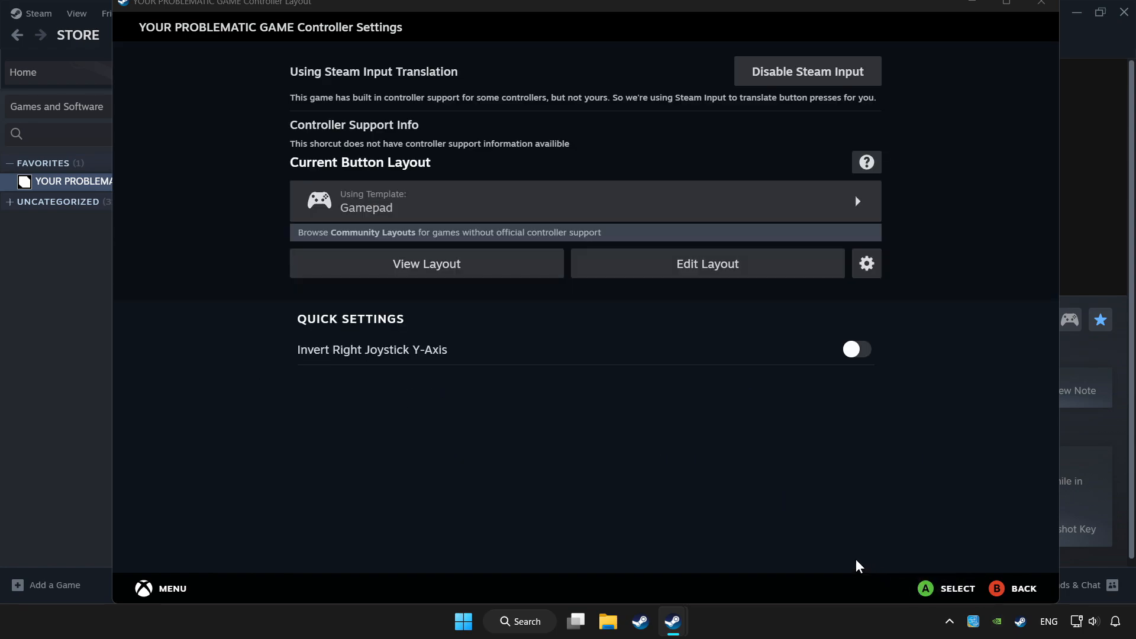
{"action": "mouse_move", "coordinate": [845, 549]}
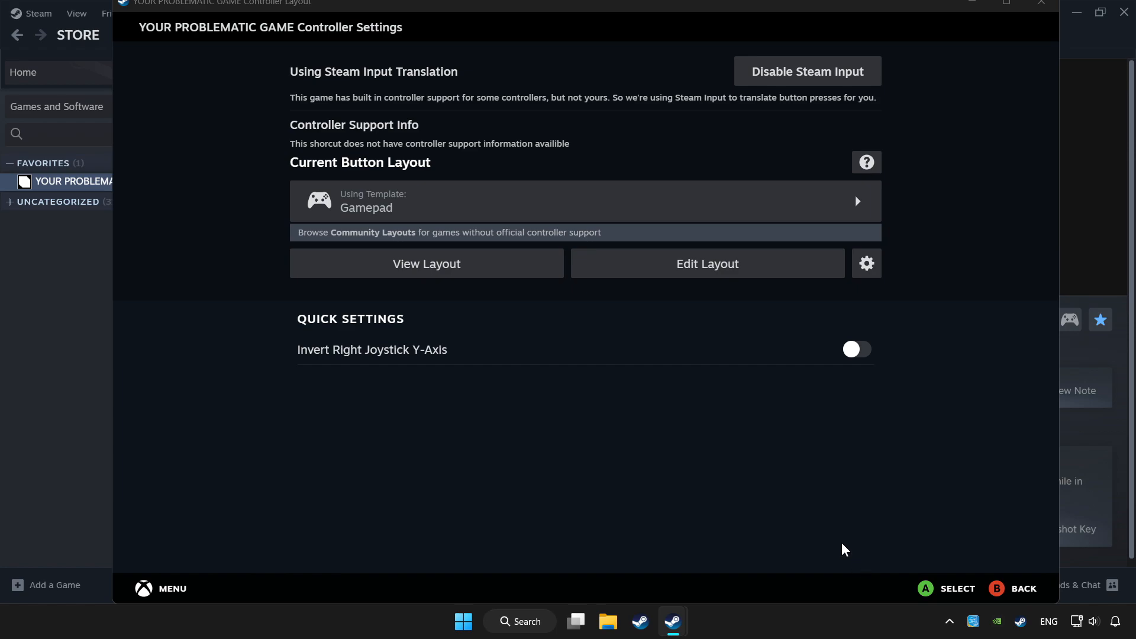
{"action": "mouse_move", "coordinate": [1043, 8]}
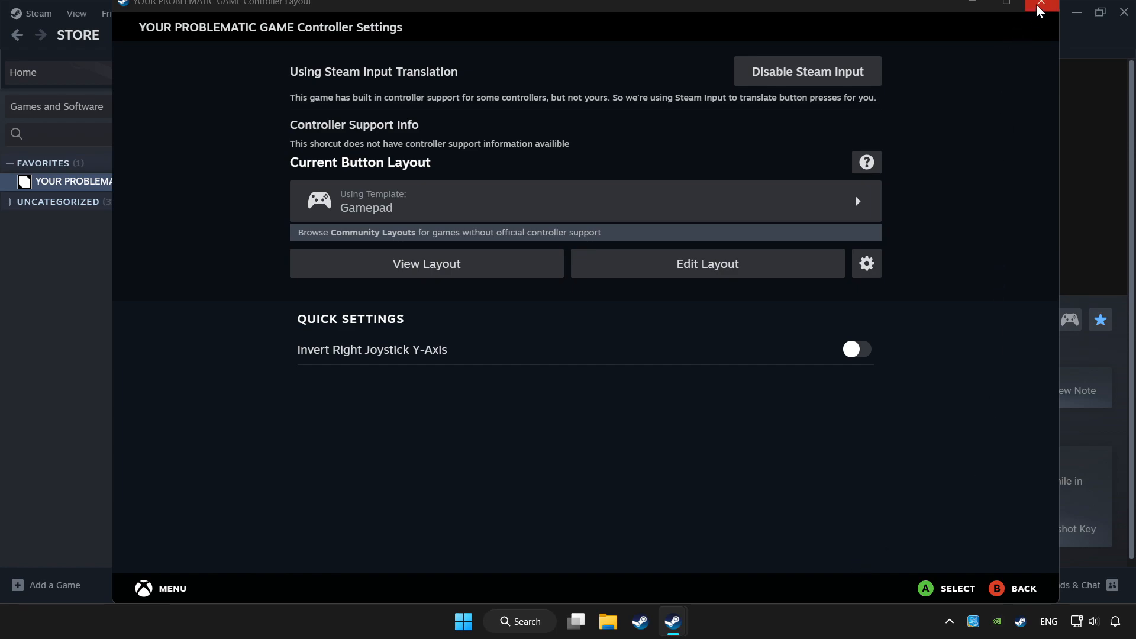